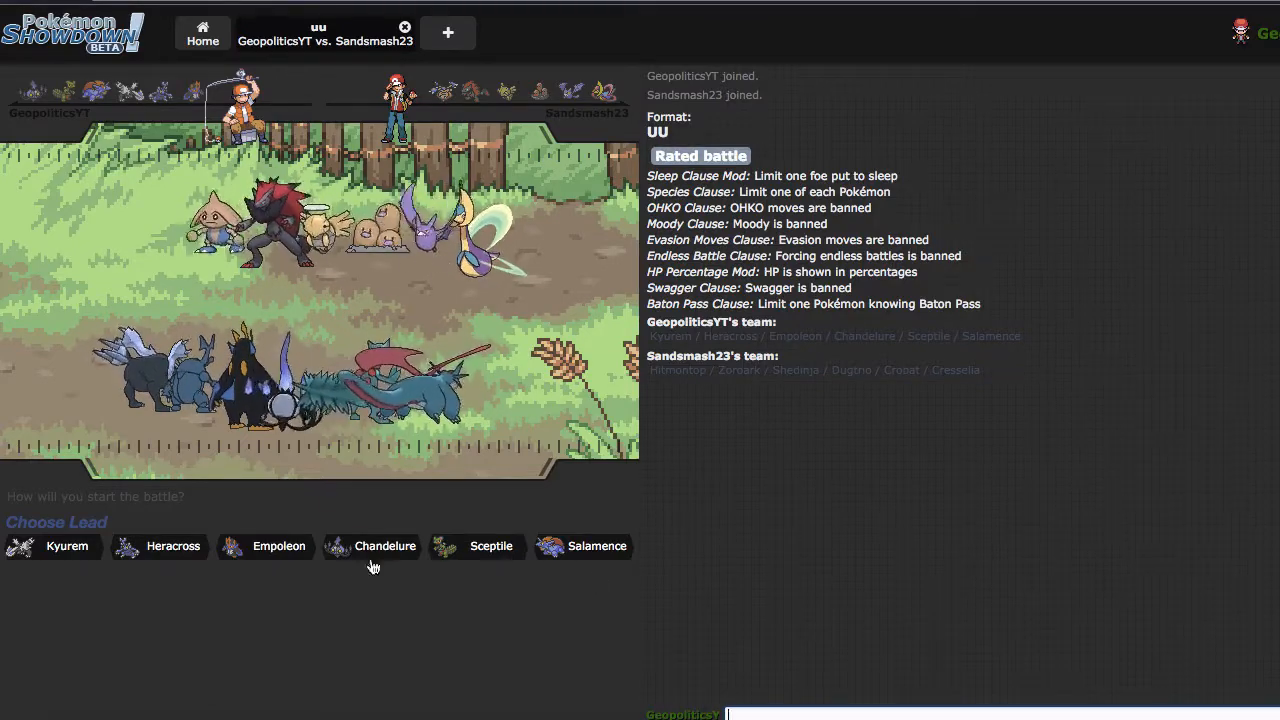
mouse_move(266, 546)
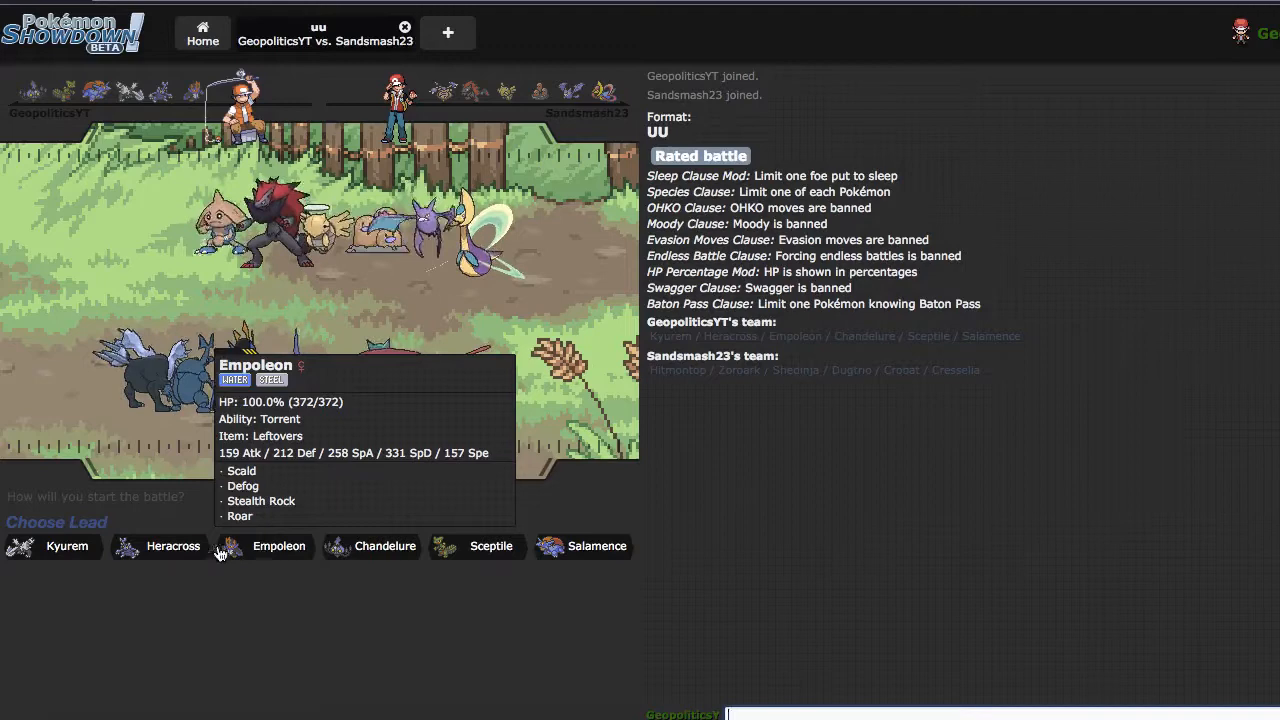
mouse_move(68, 546)
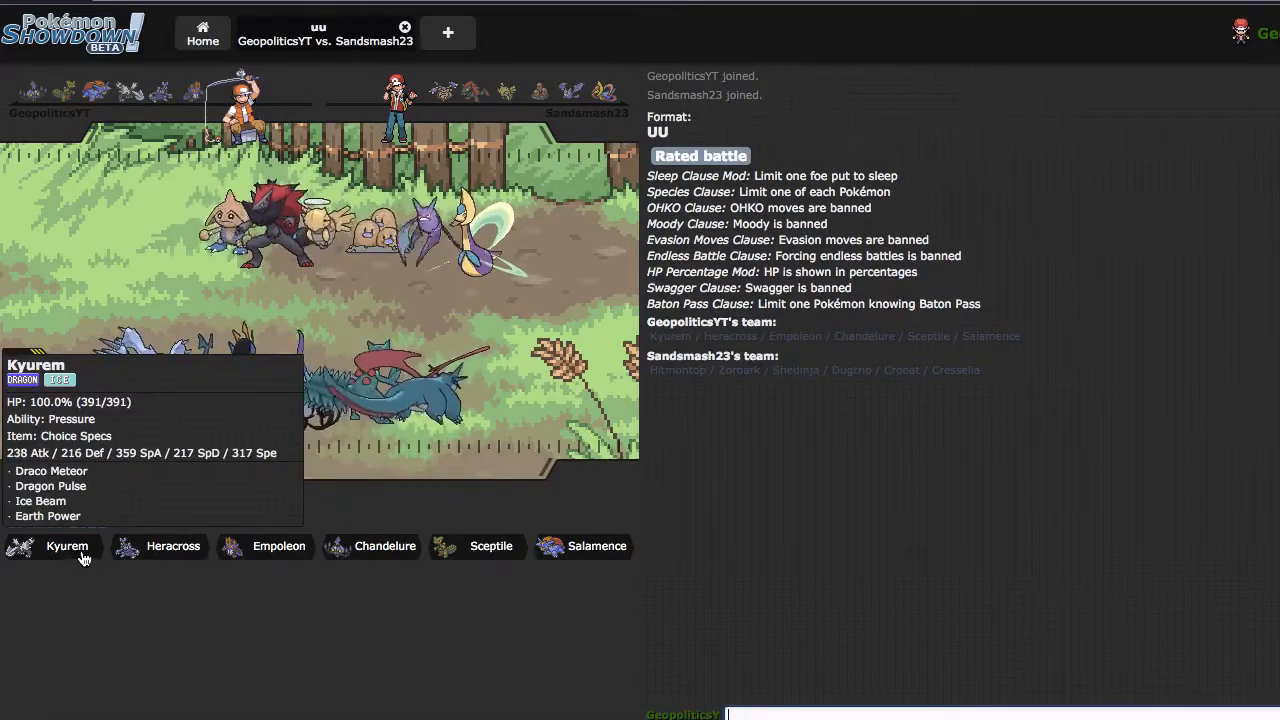
mouse_move(492, 546)
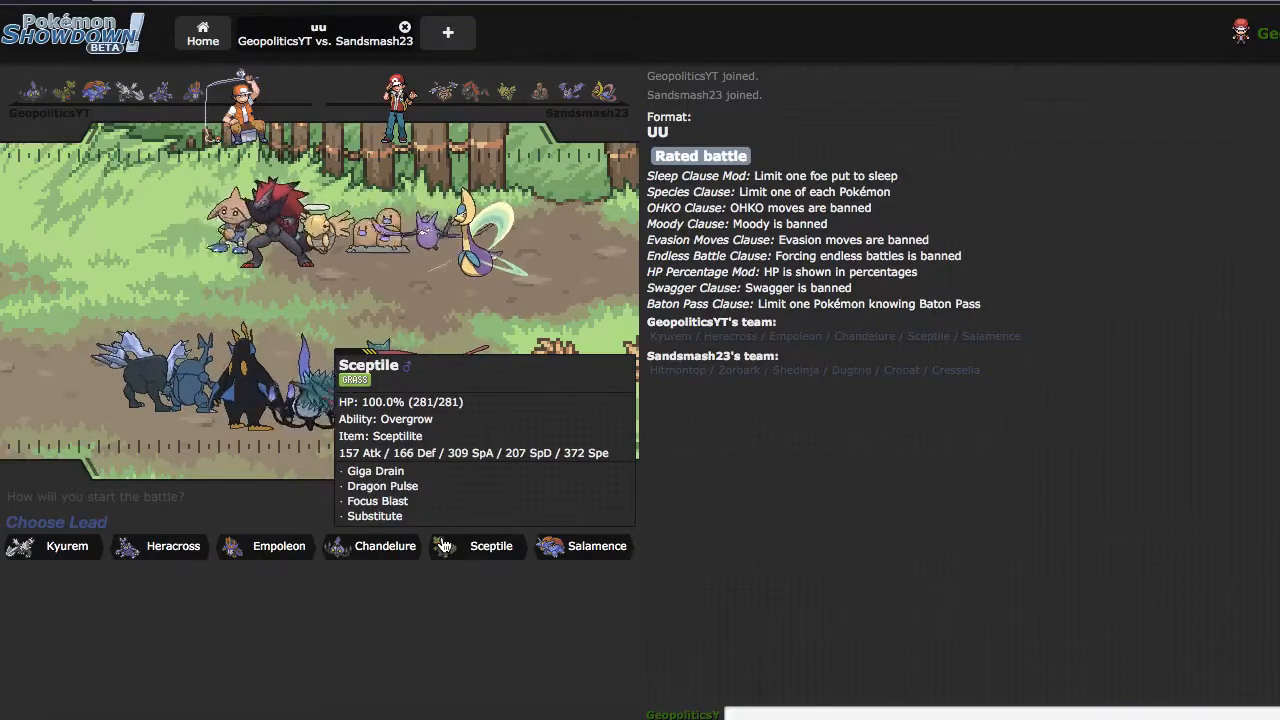
Lead the rated UU battle with Sceptile against the opponent's Shedinja
left_click(492, 546)
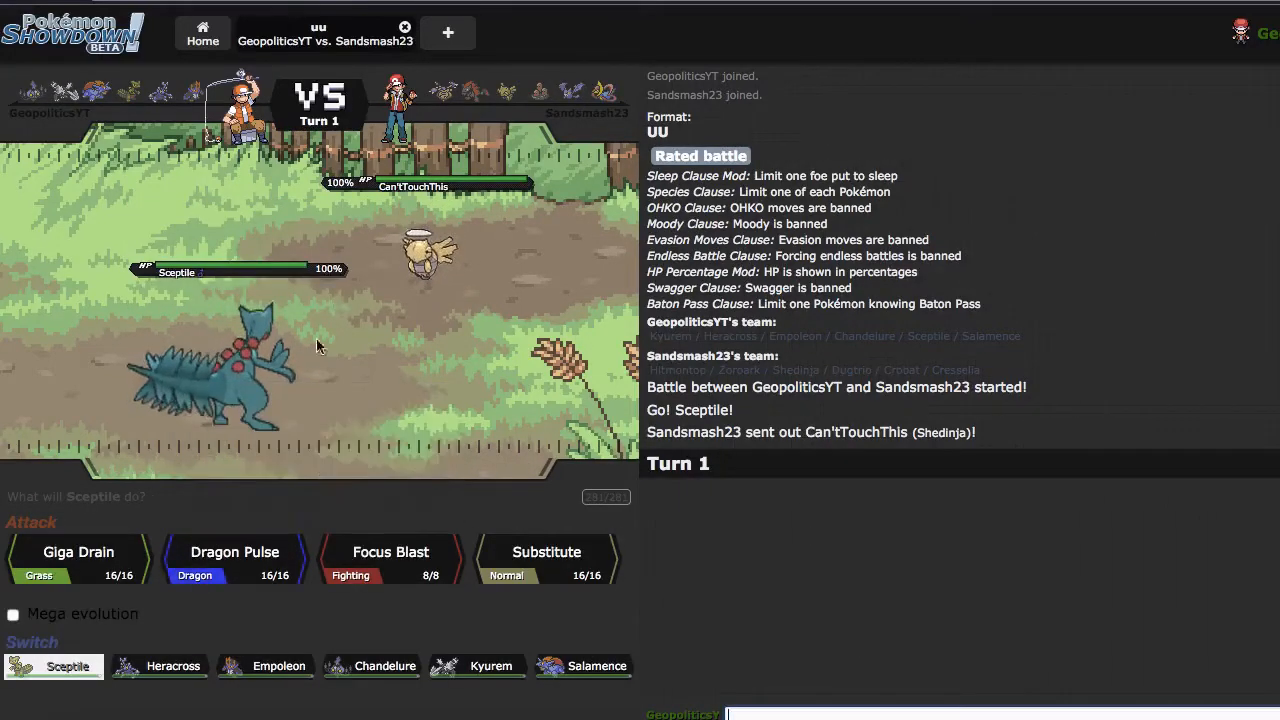
mouse_move(248, 656)
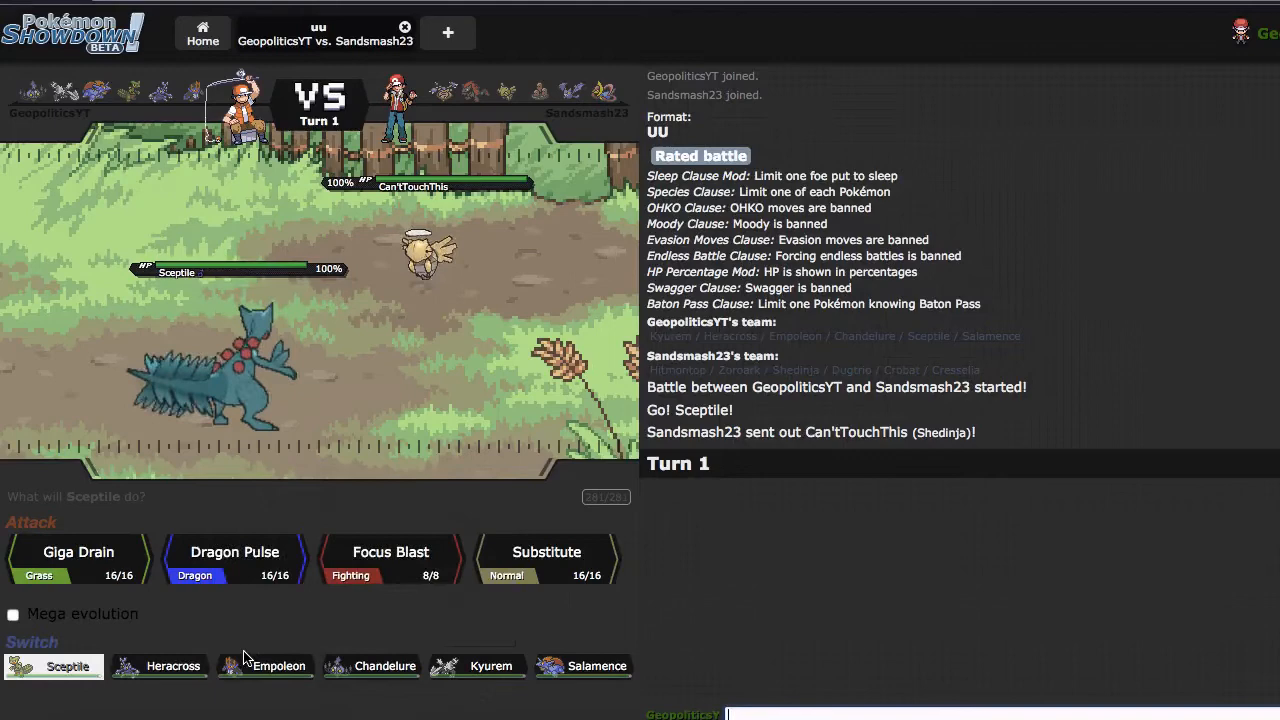
mouse_move(172, 666)
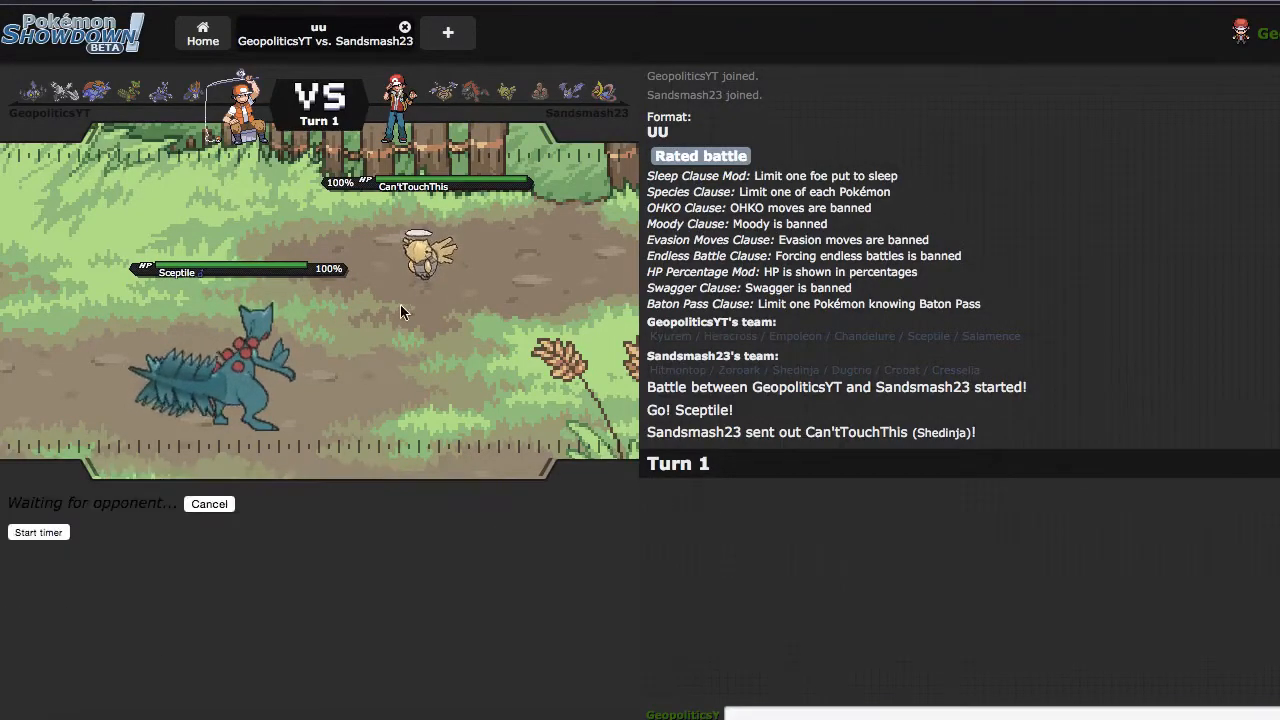
mouse_move(616, 418)
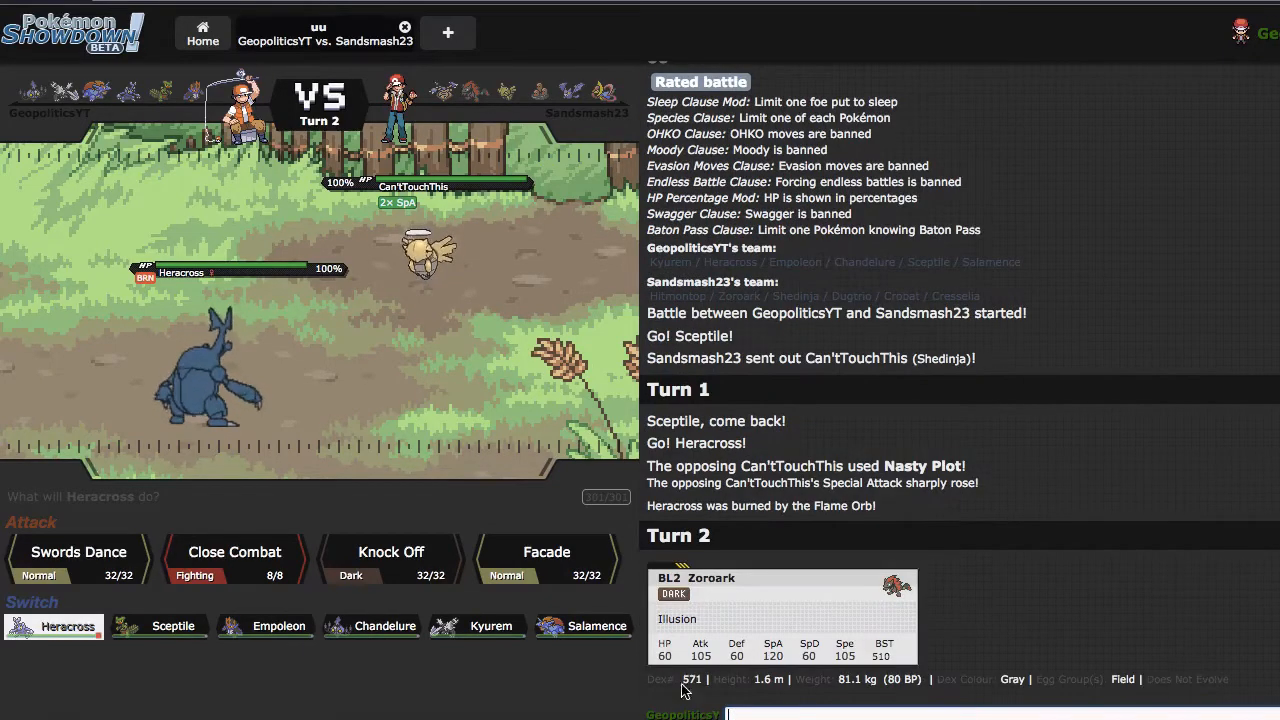
mouse_move(492, 624)
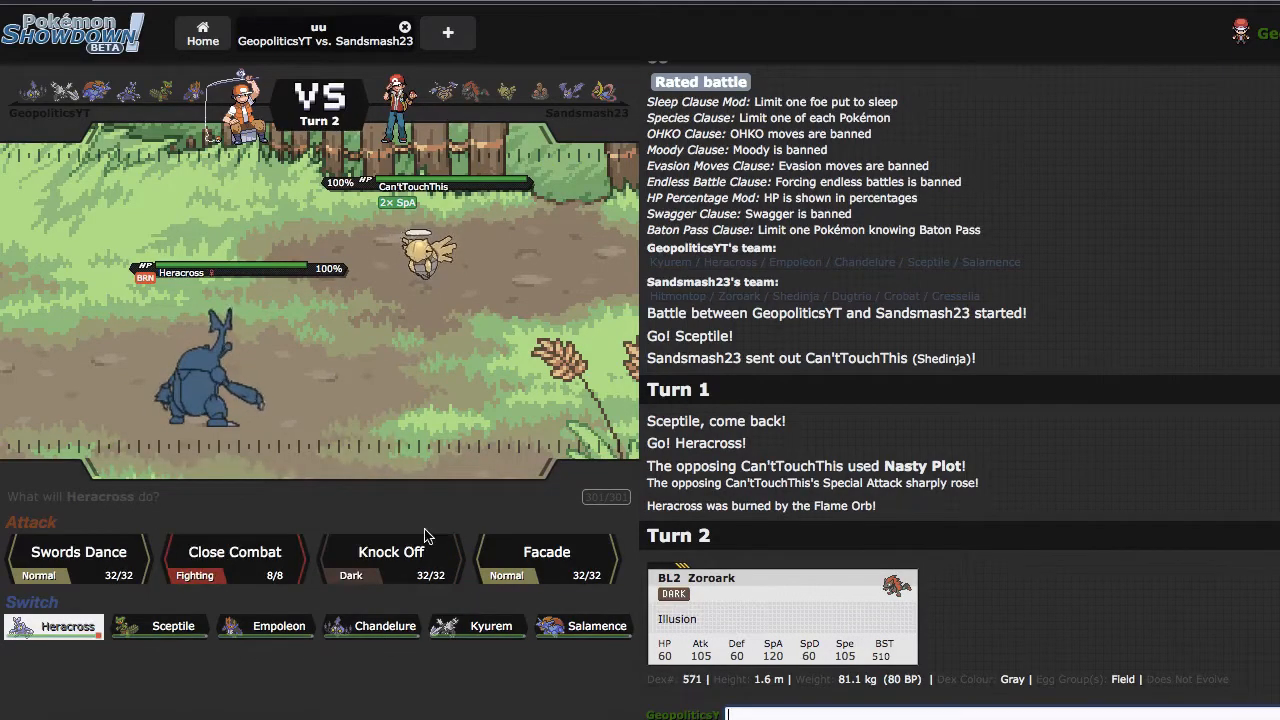
mouse_move(390, 650)
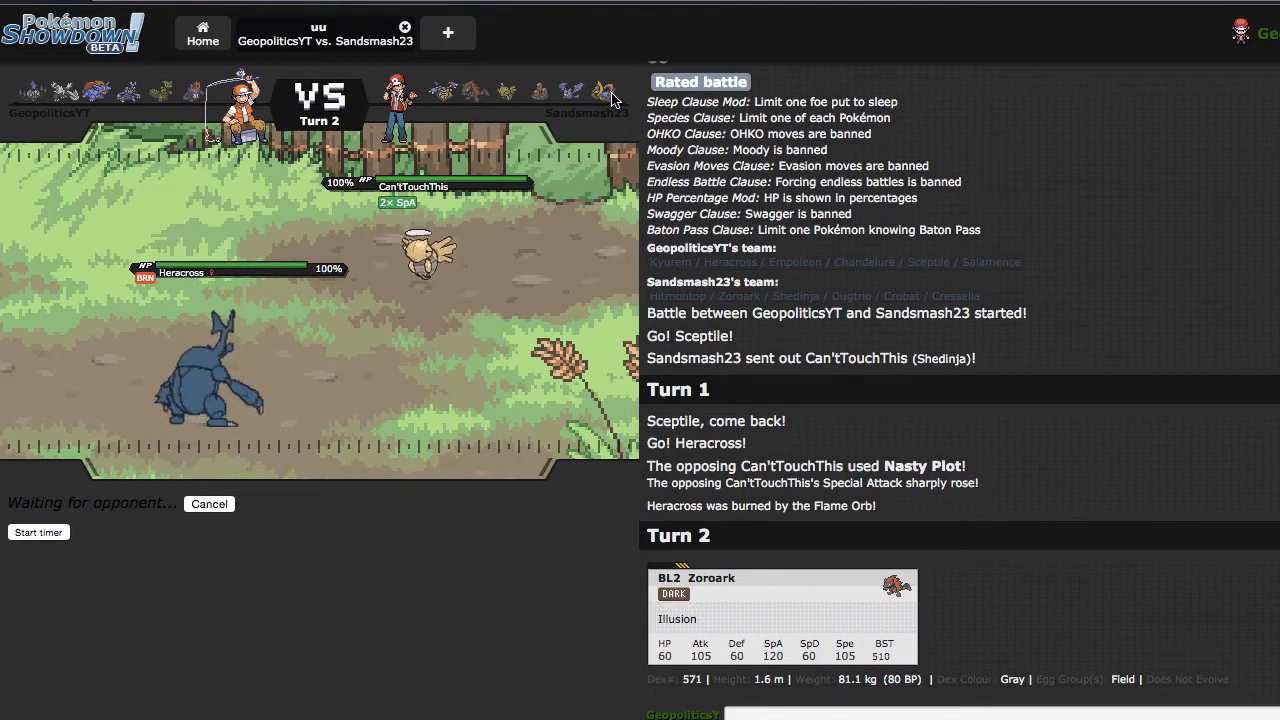
mouse_move(604, 90)
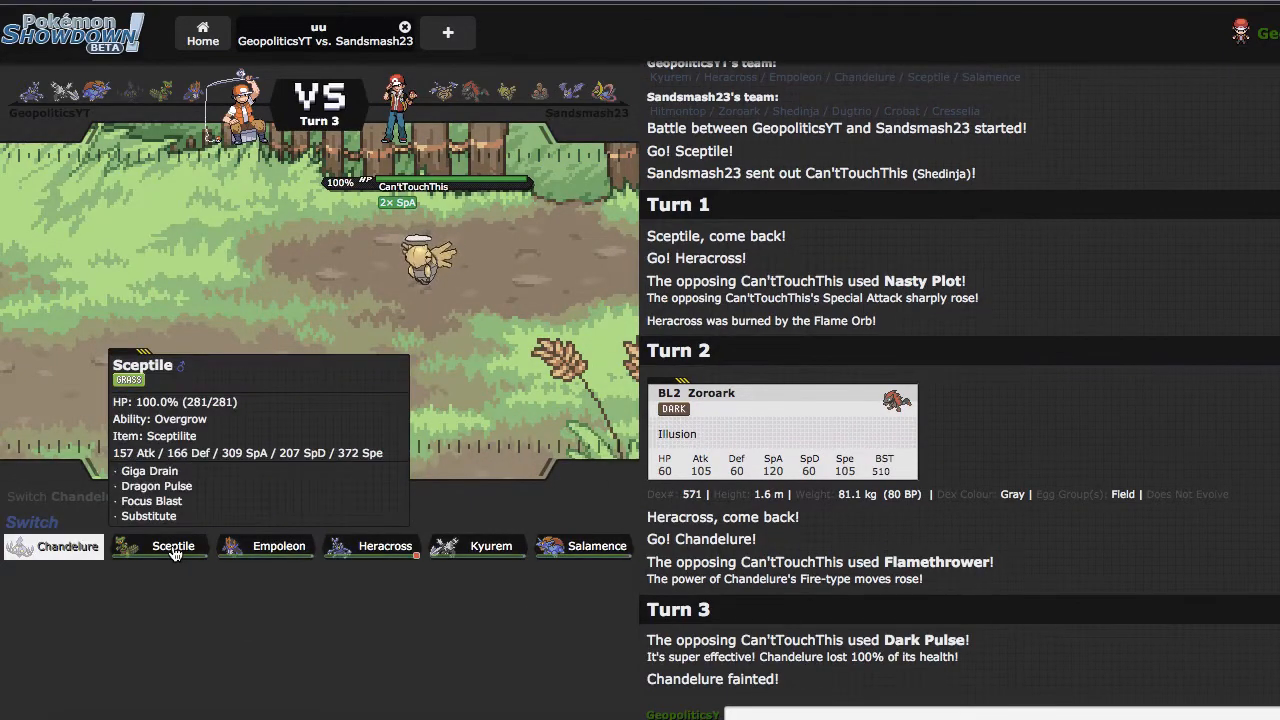
Bring Sceptile back in, Mega Evolve it and KO Suprise (Zoroark) with two Dragon Pulses
left_click(172, 546)
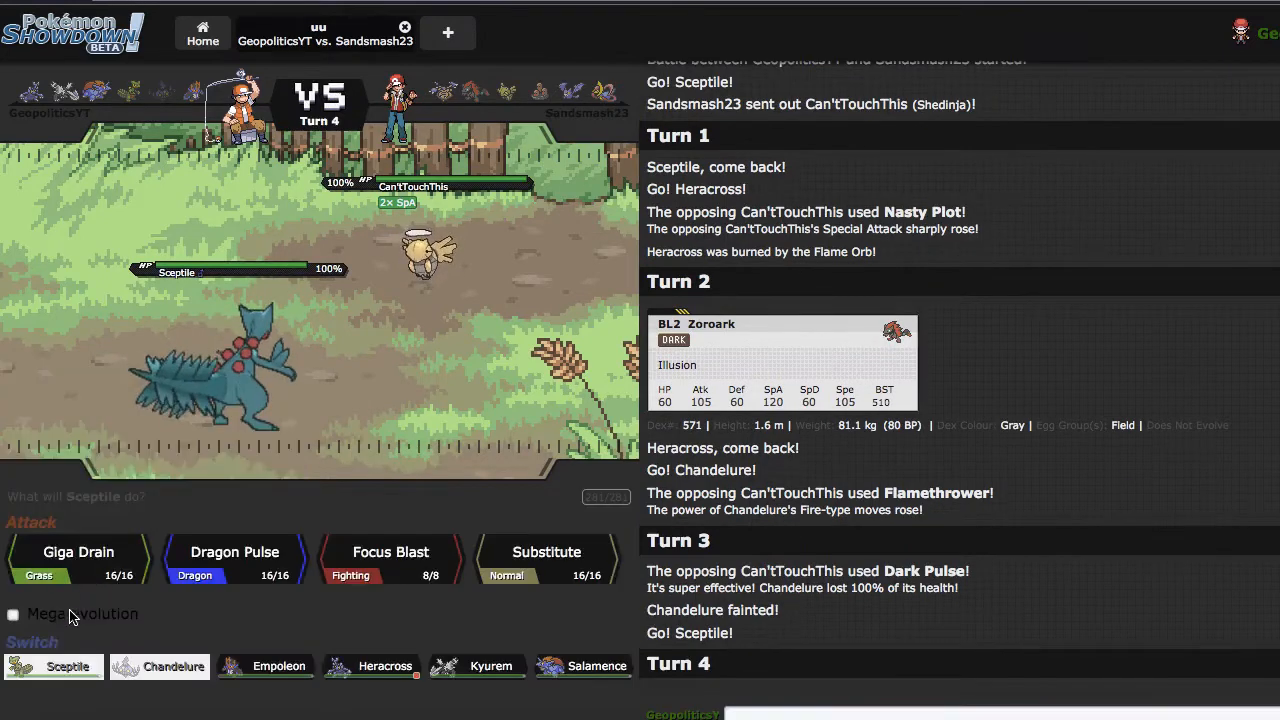
left_click(78, 552)
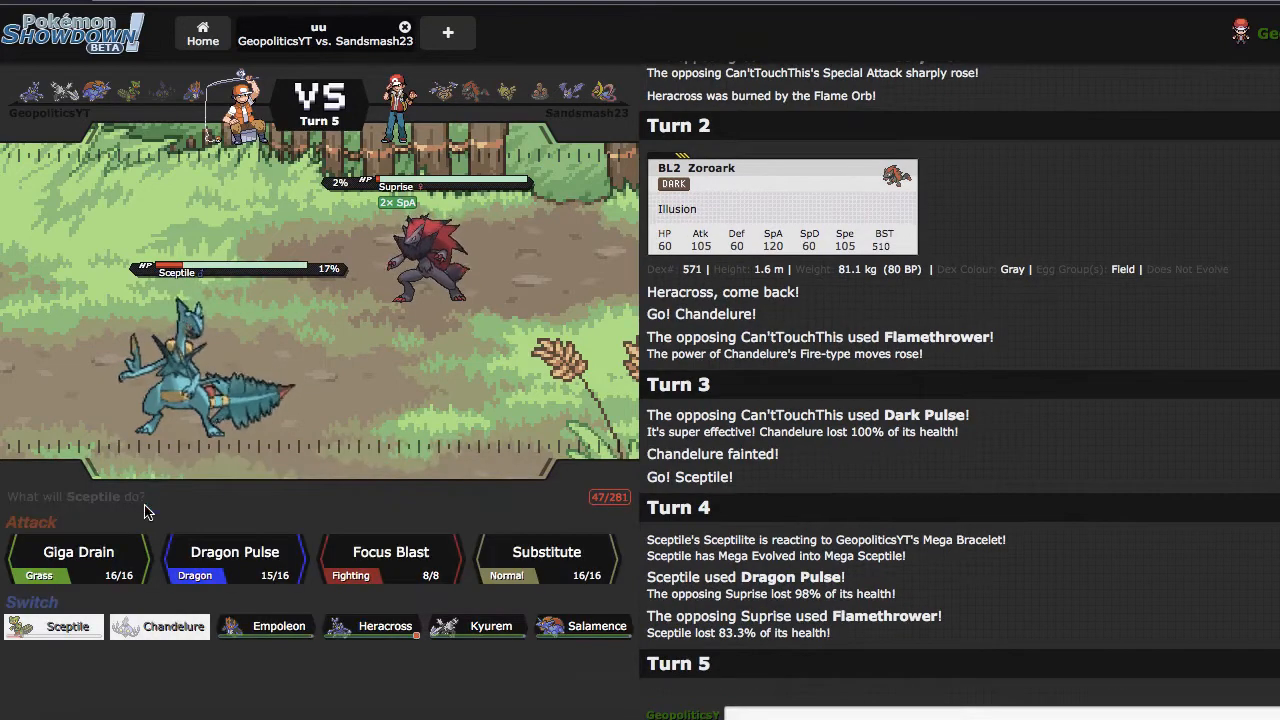
mouse_move(236, 552)
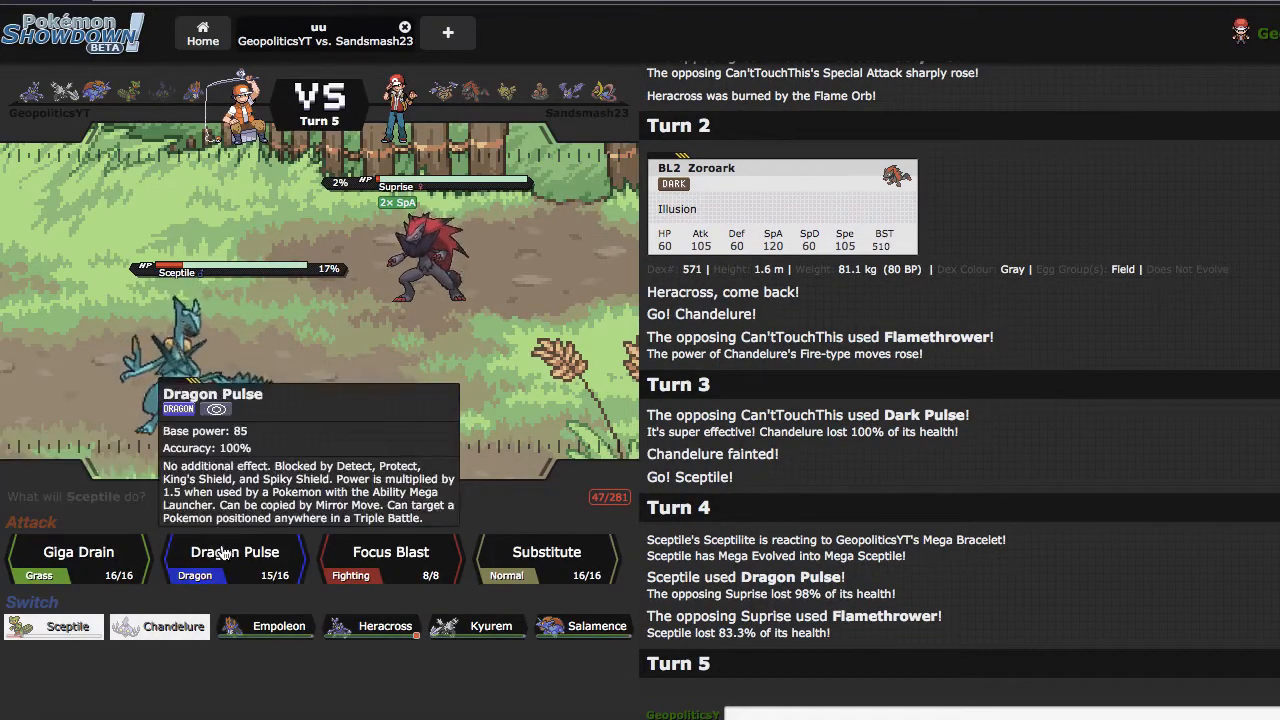
left_click(234, 560)
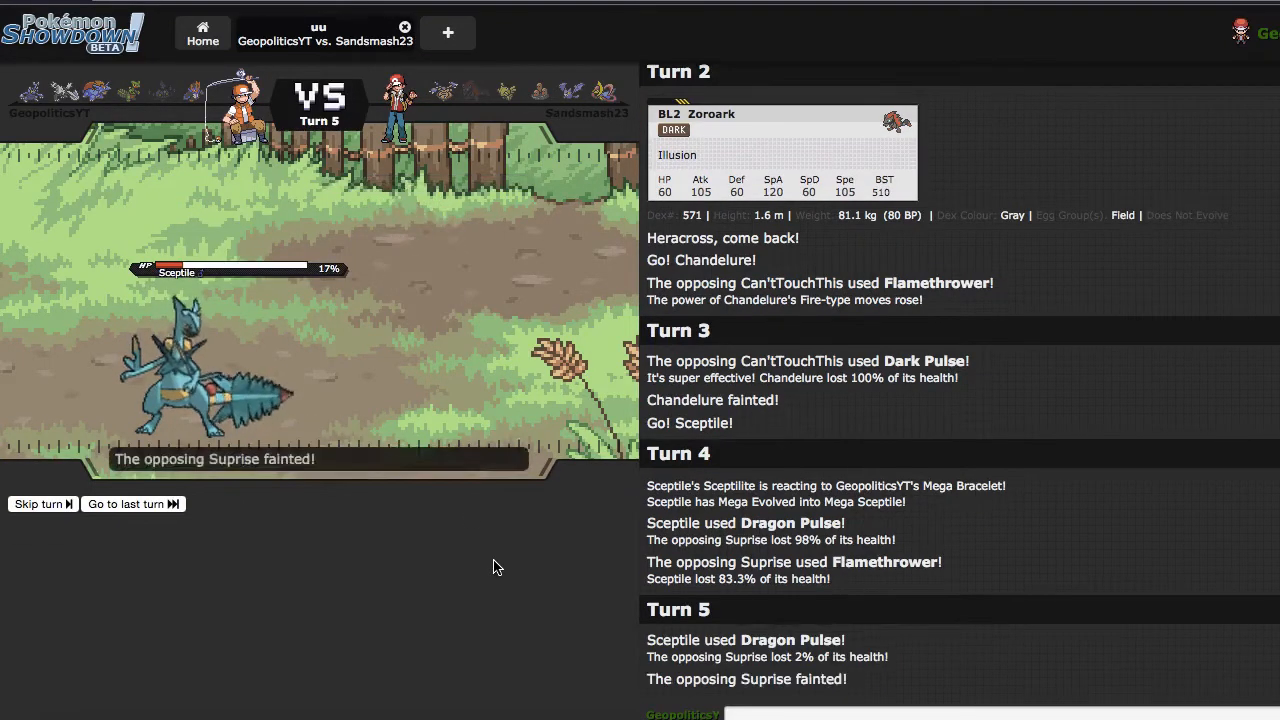
left_click(42, 504)
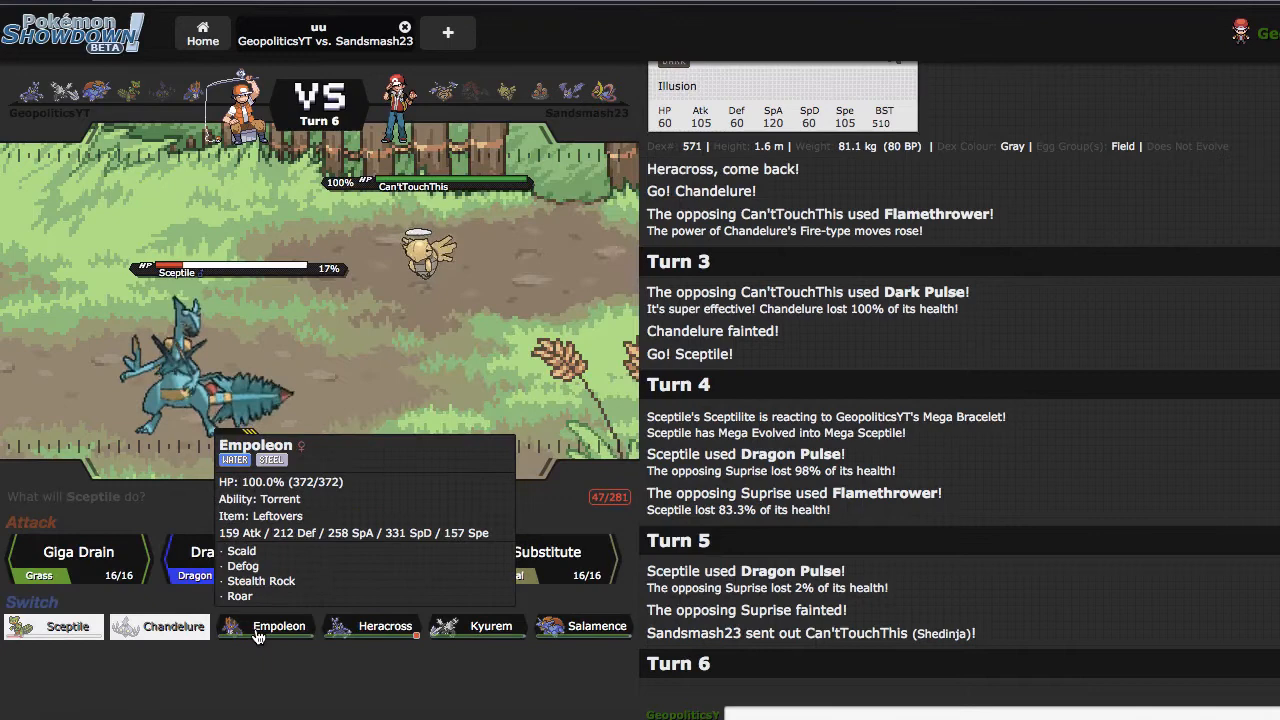
mouse_move(384, 626)
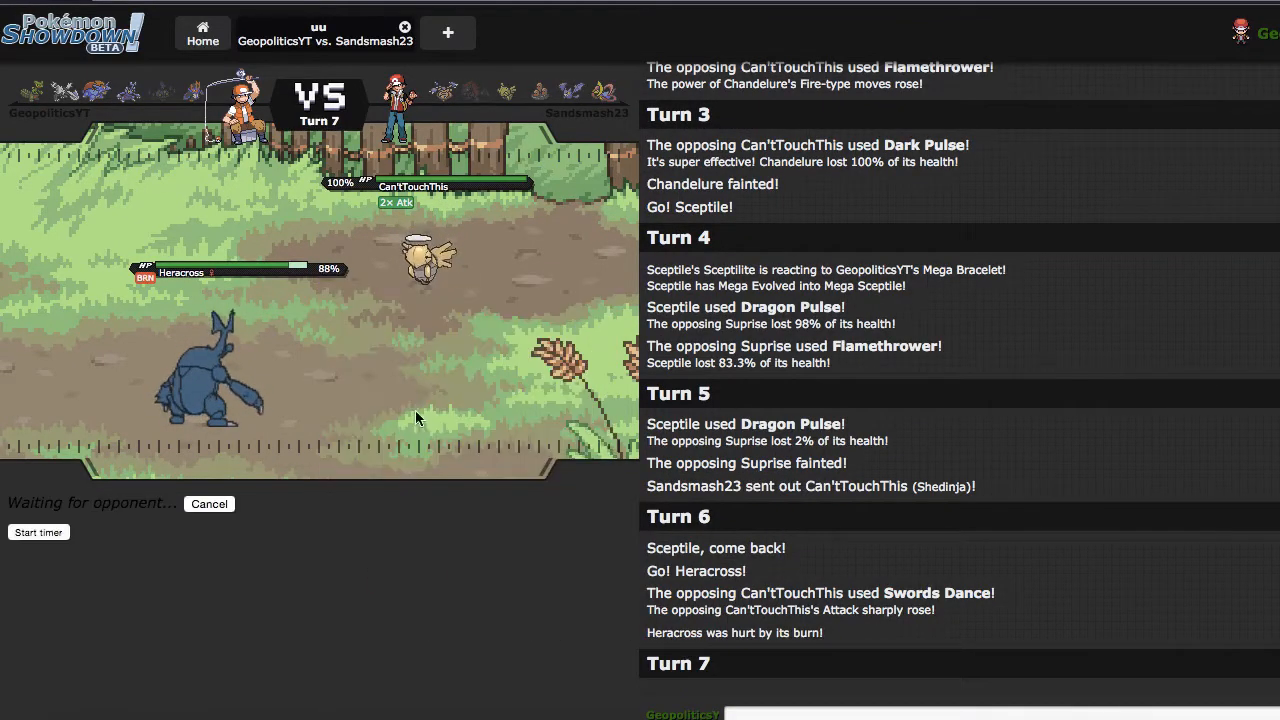
mouse_move(446, 620)
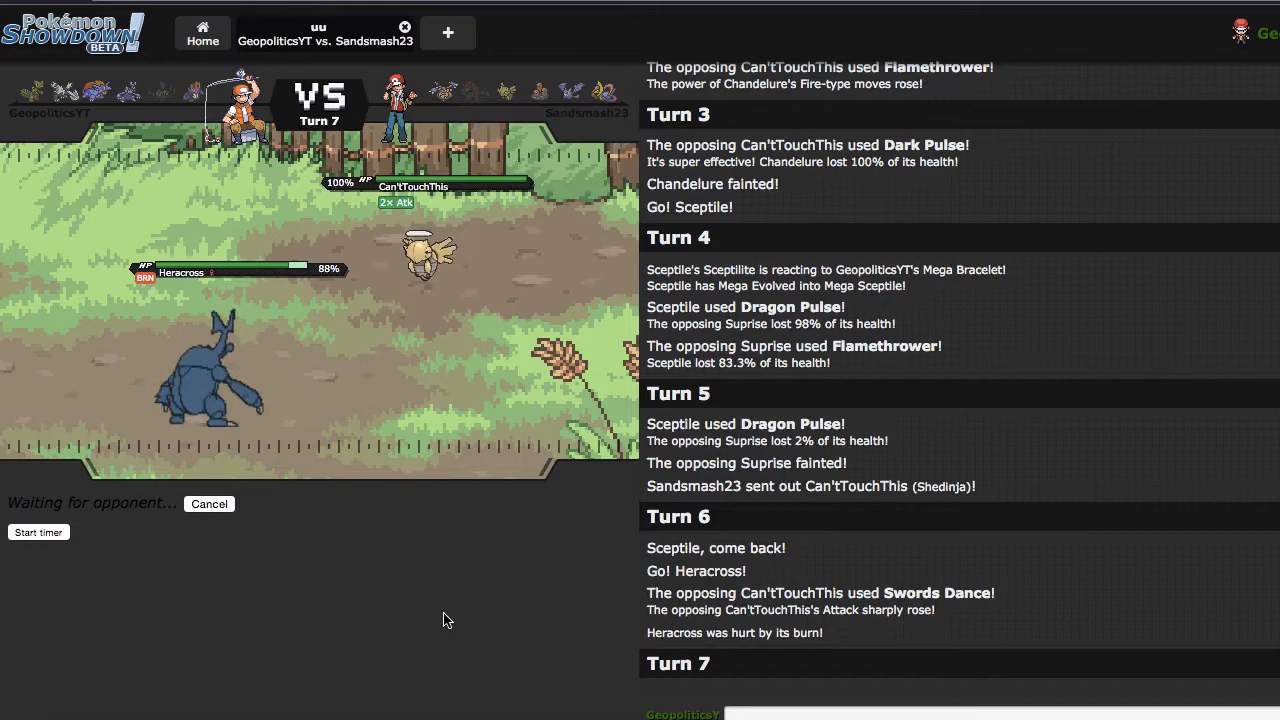
mouse_move(460, 392)
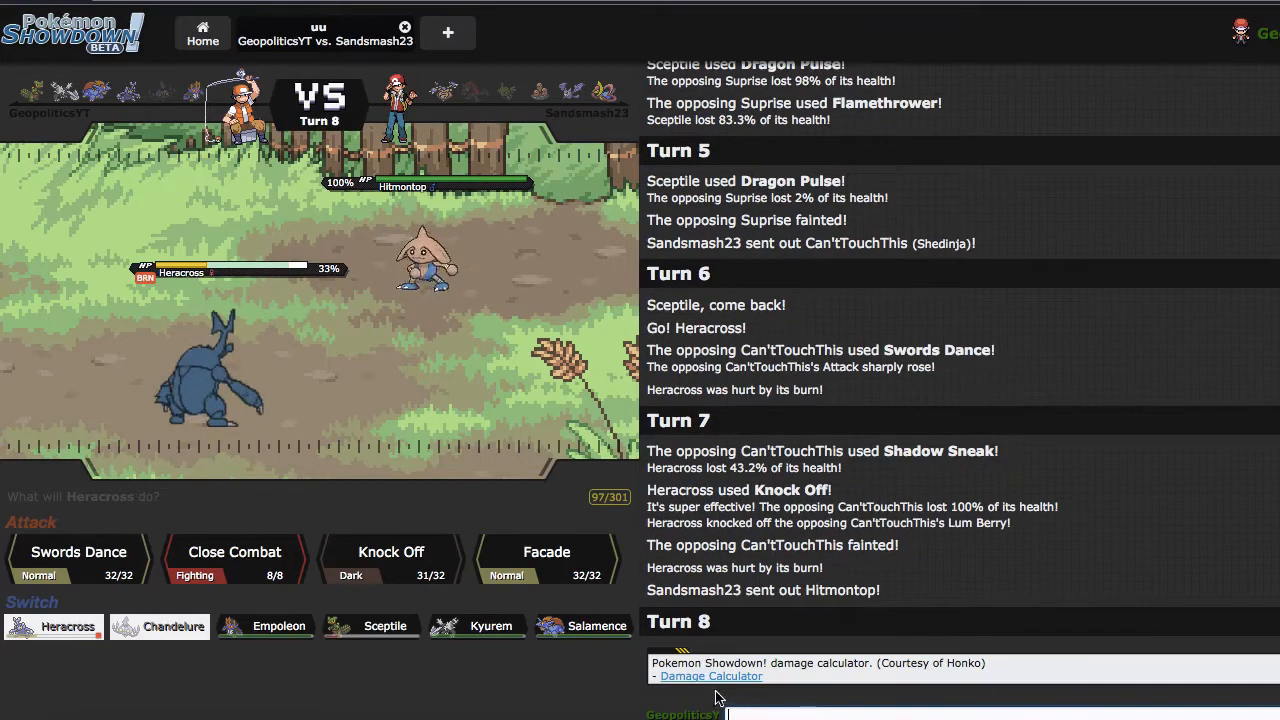
Load Heracross's OU Offensive set as the attacker holding a Choice Band
left_click(710, 676)
type("herac")
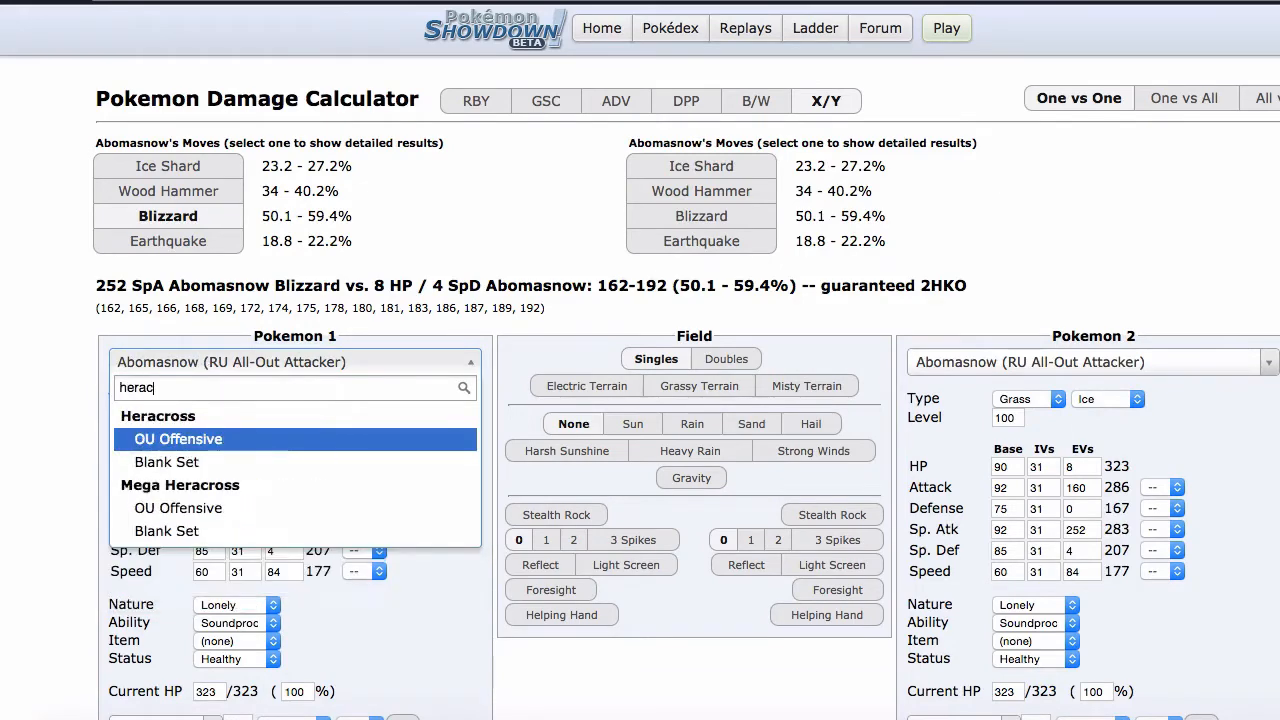
left_click(178, 440)
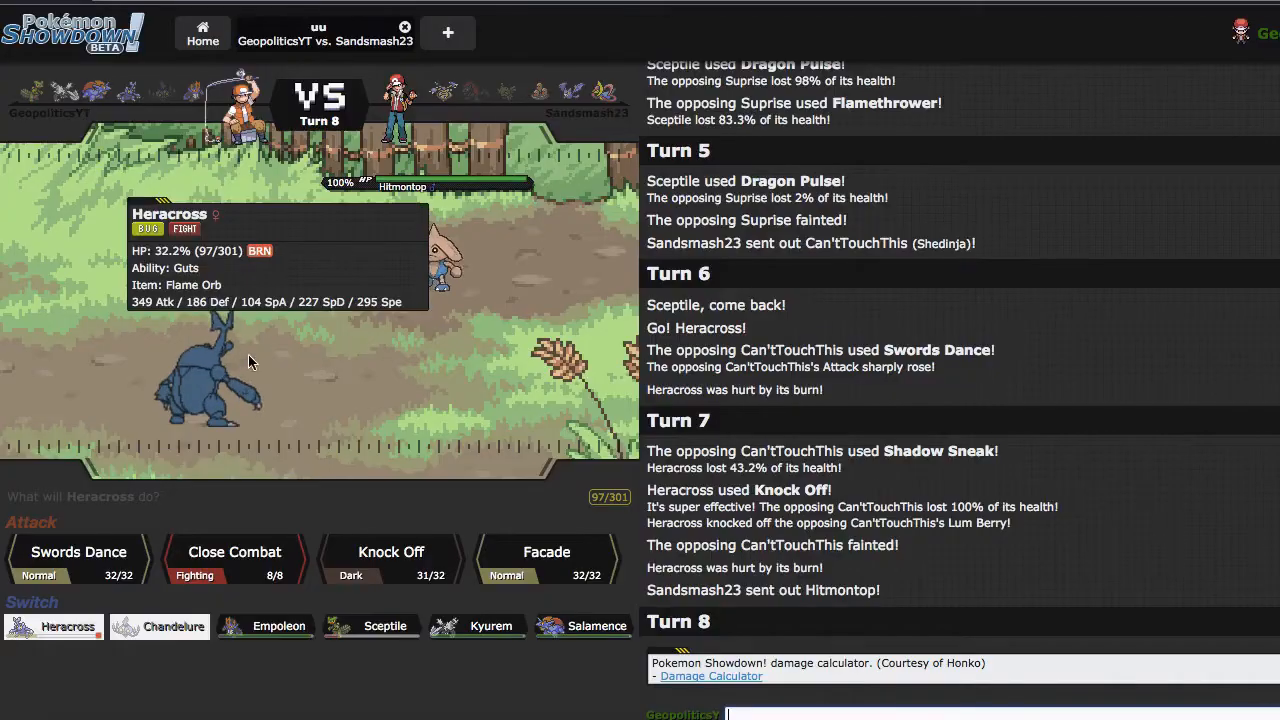
left_click(710, 676)
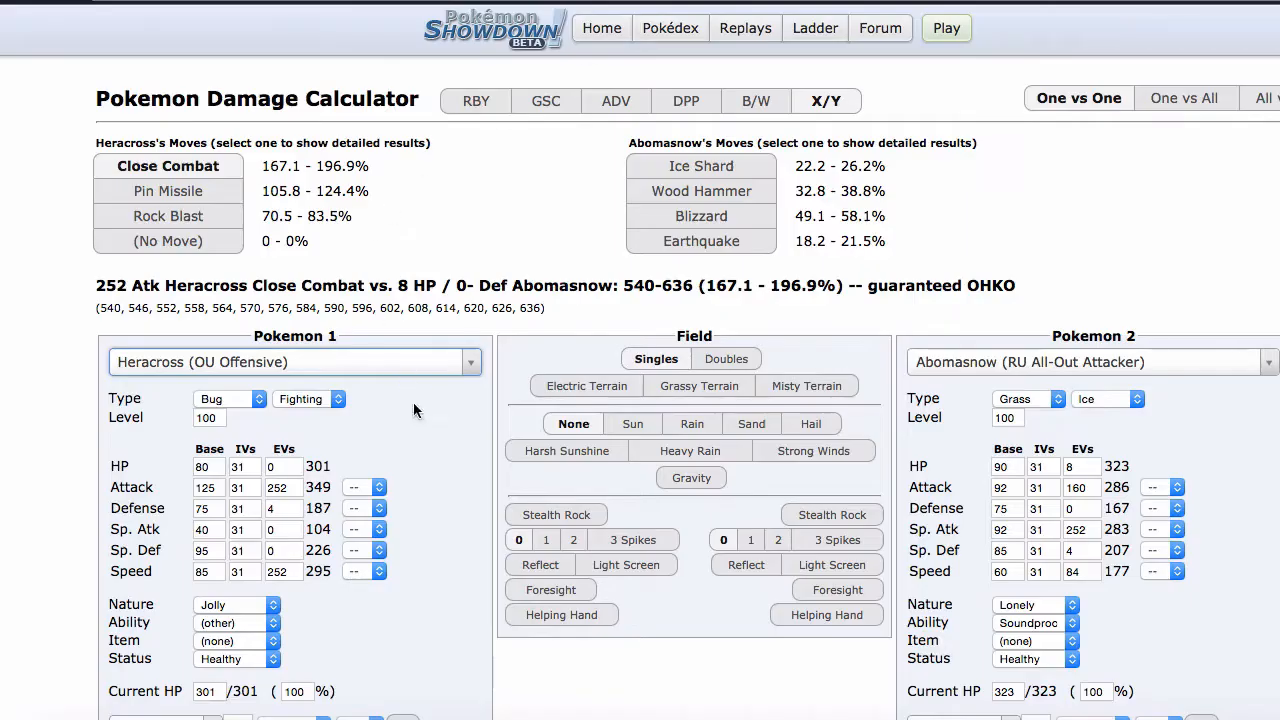
left_click(236, 640)
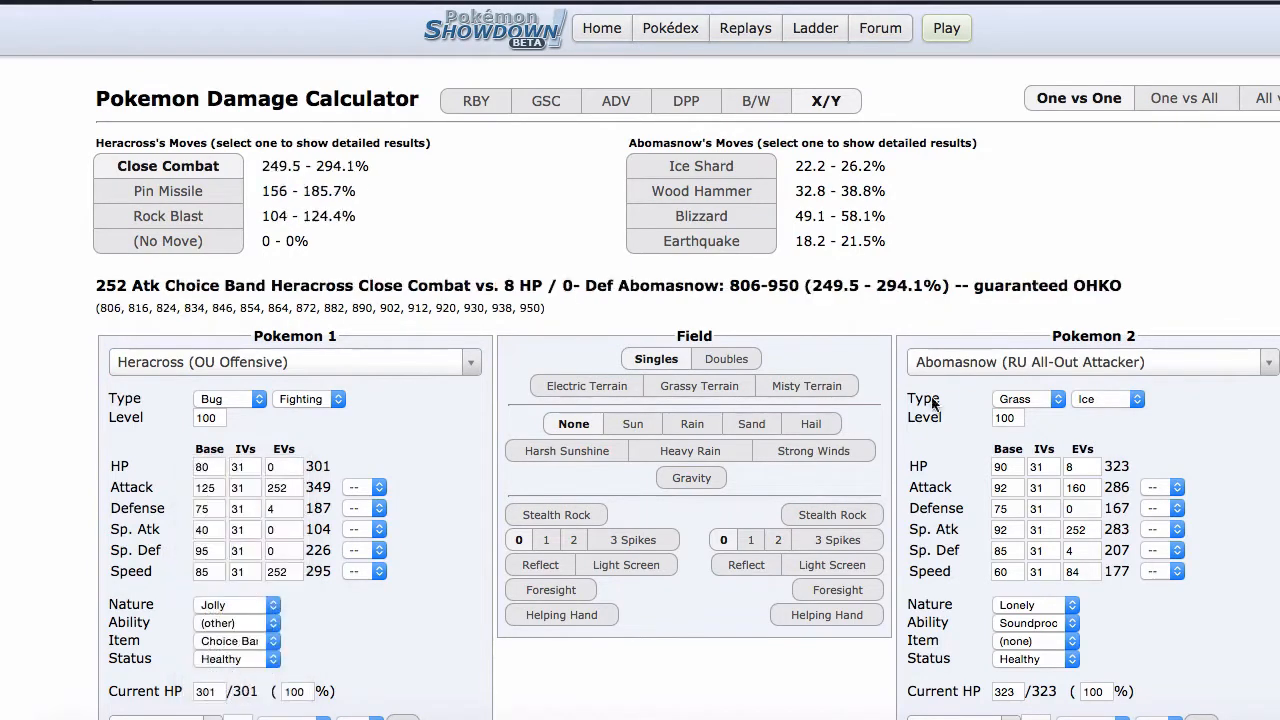
Search 'hitmontop' among the defending Pokémon's sets
left_click(1084, 362)
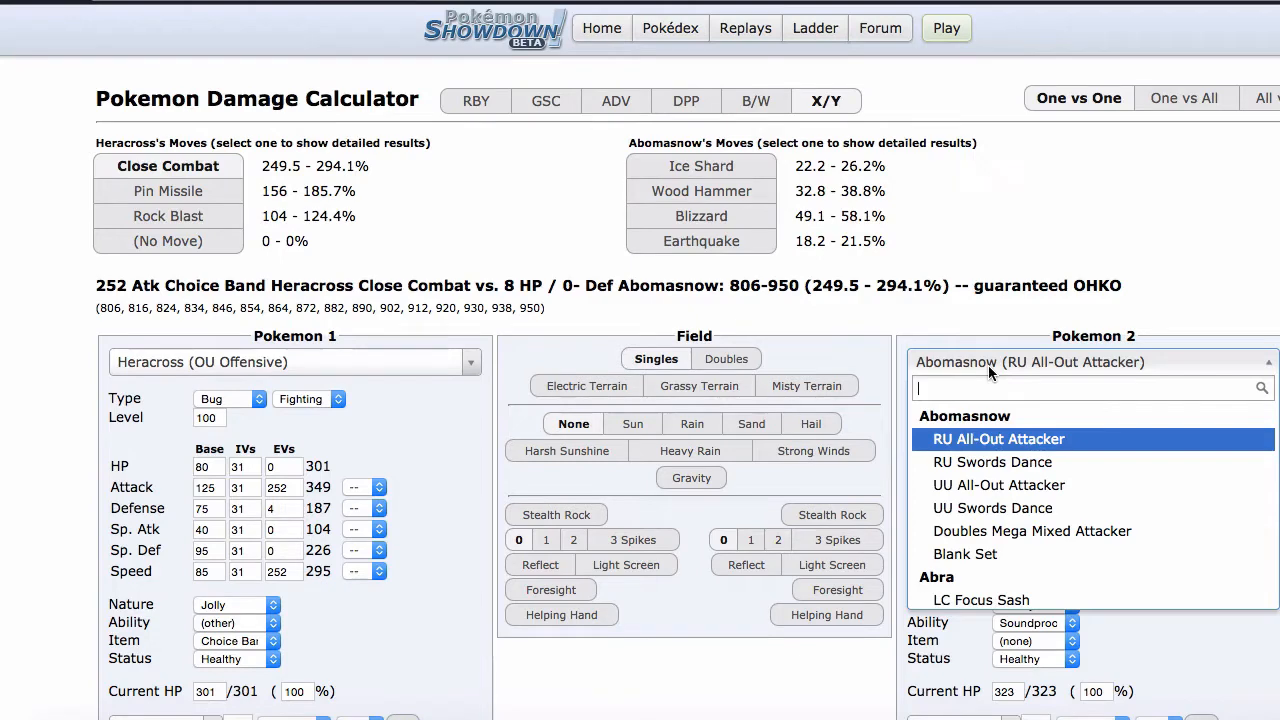
type("hitmontop")
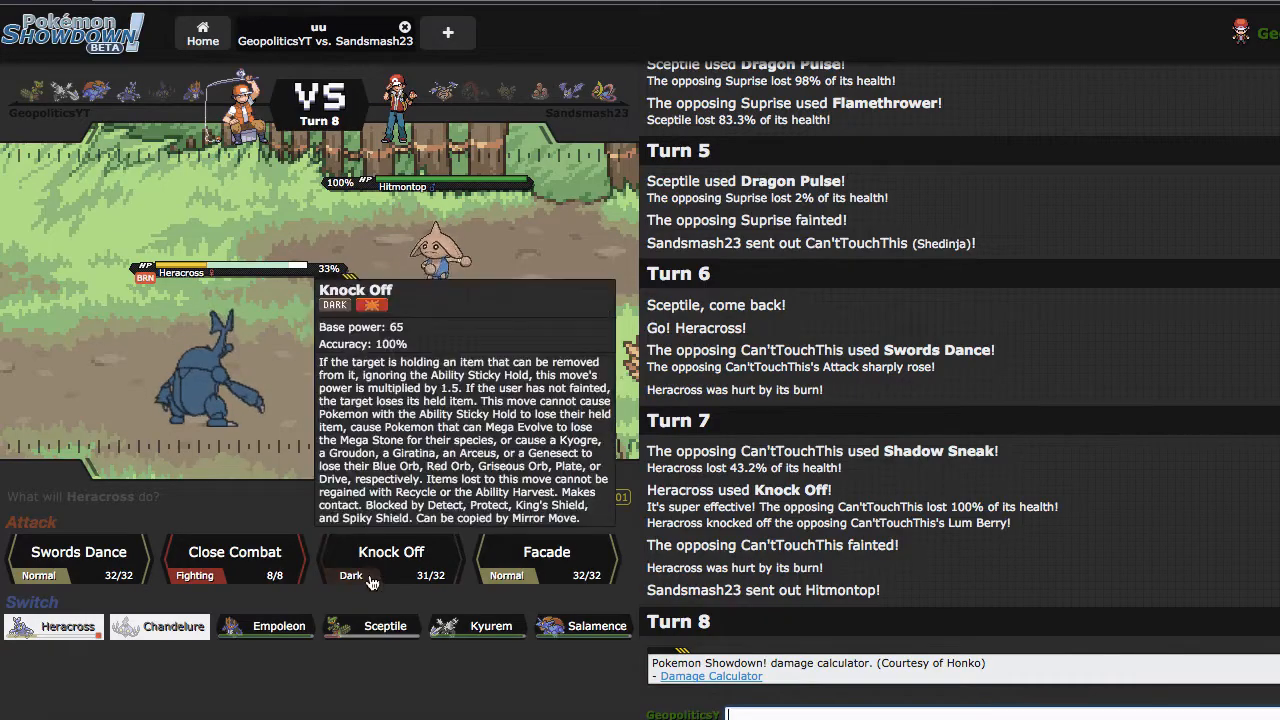
mouse_move(280, 626)
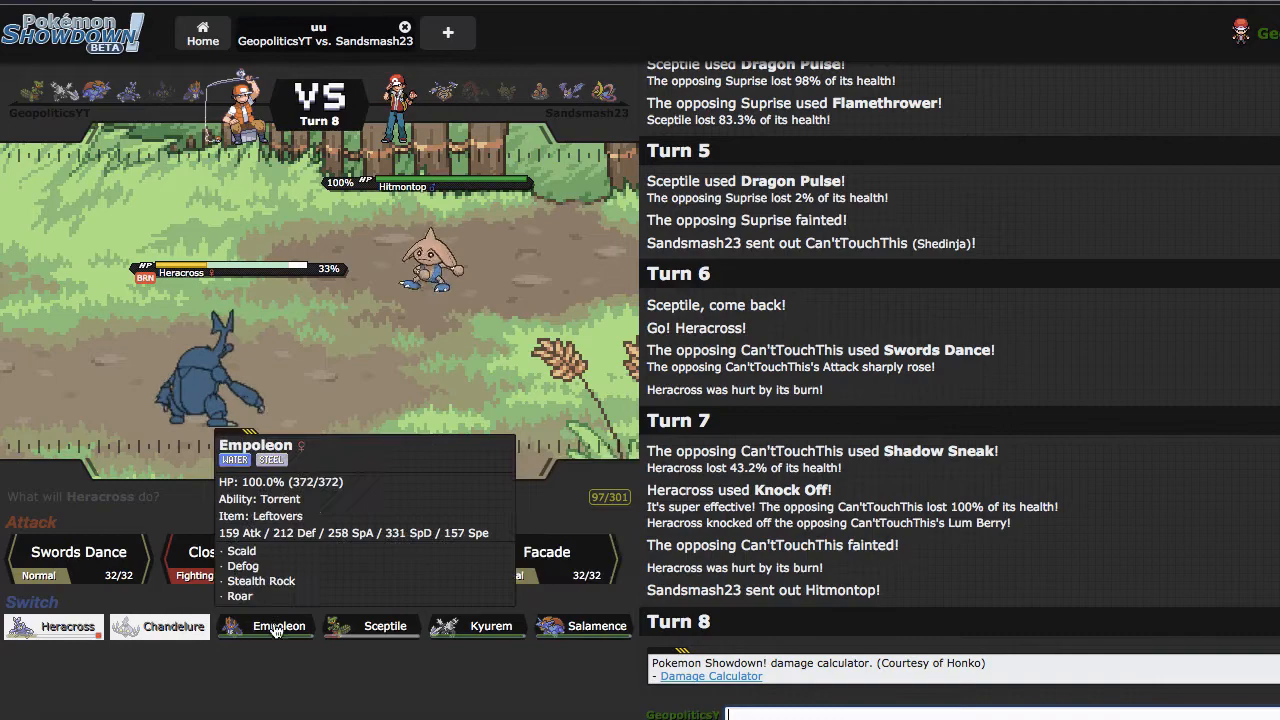
mouse_move(384, 624)
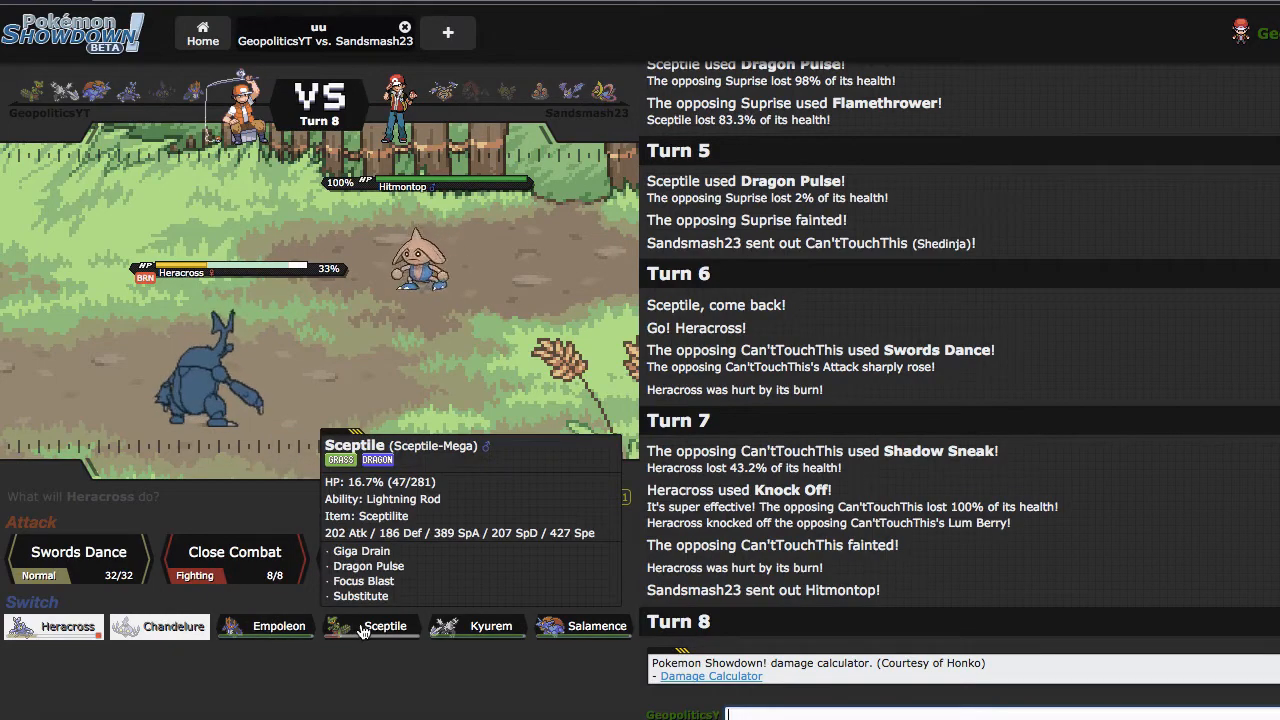
mouse_move(492, 624)
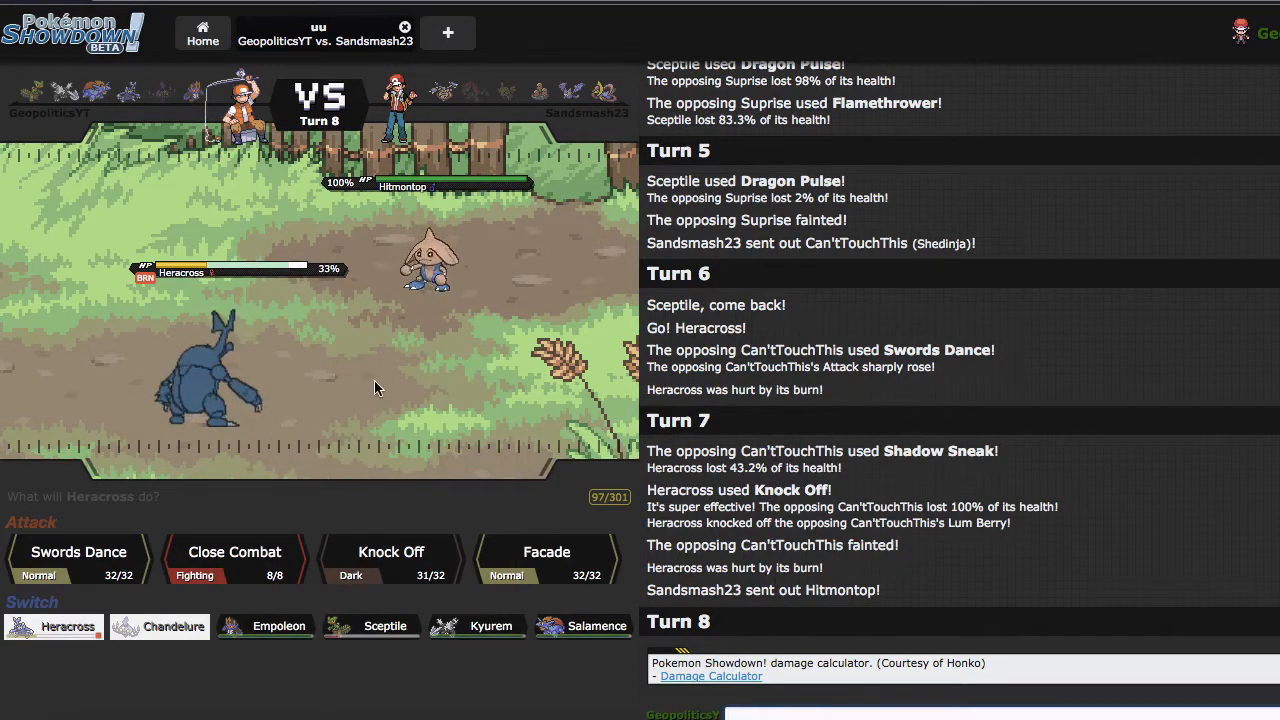
mouse_move(260, 398)
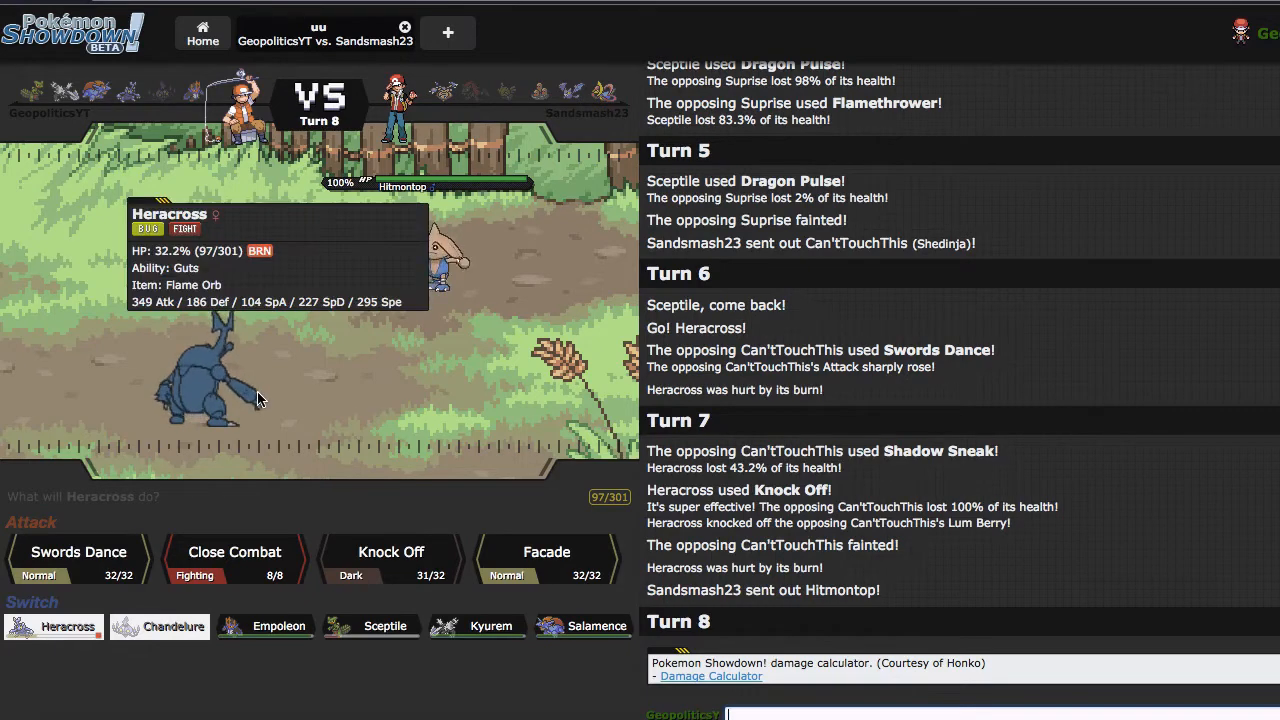
mouse_move(584, 624)
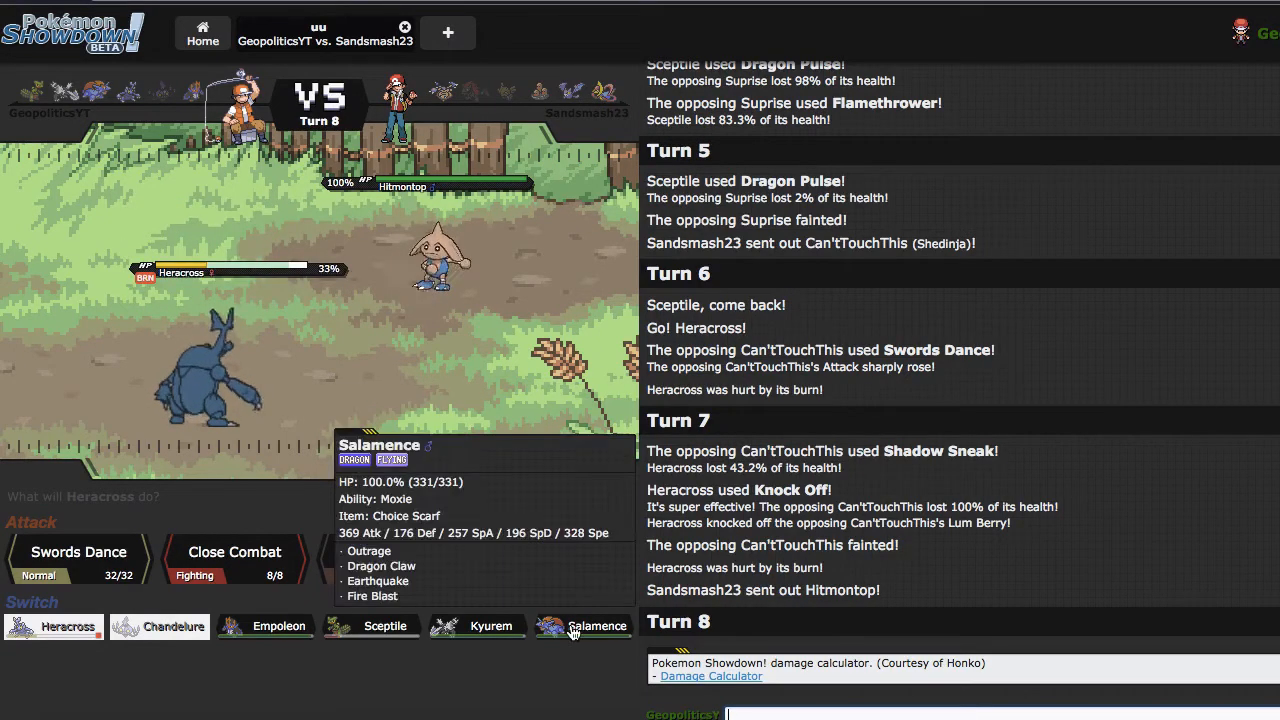
Switch the burned Heracross out for Salamence, which takes Hitmontop's Bullet Punch
left_click(596, 624)
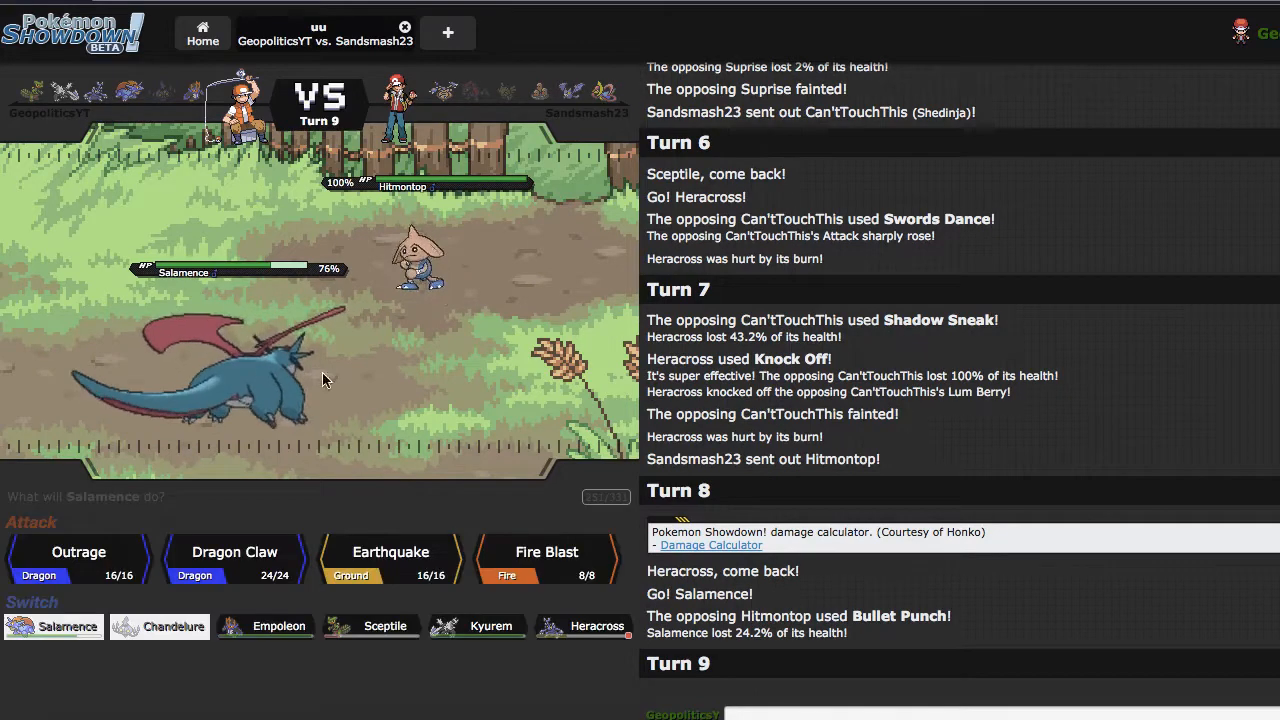
mouse_move(78, 560)
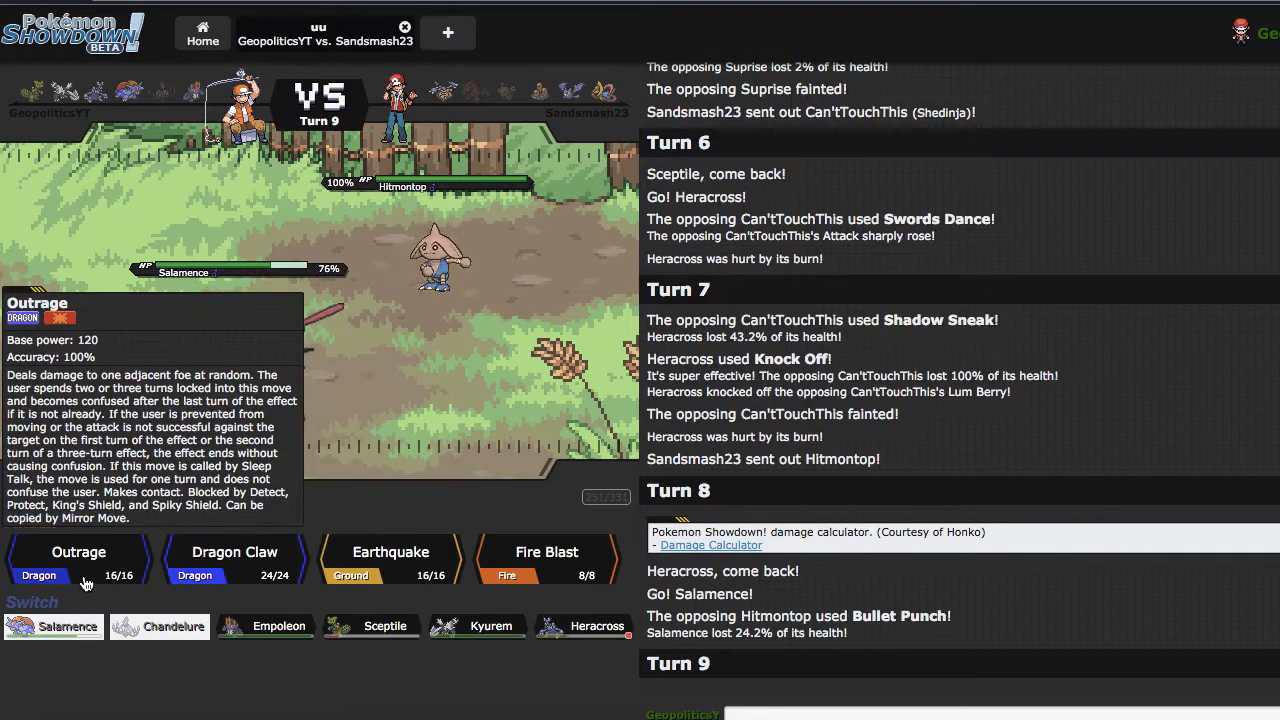
Commit Salamence to Outrage for consecutive turns against the switched-in Loona
left_click(78, 556)
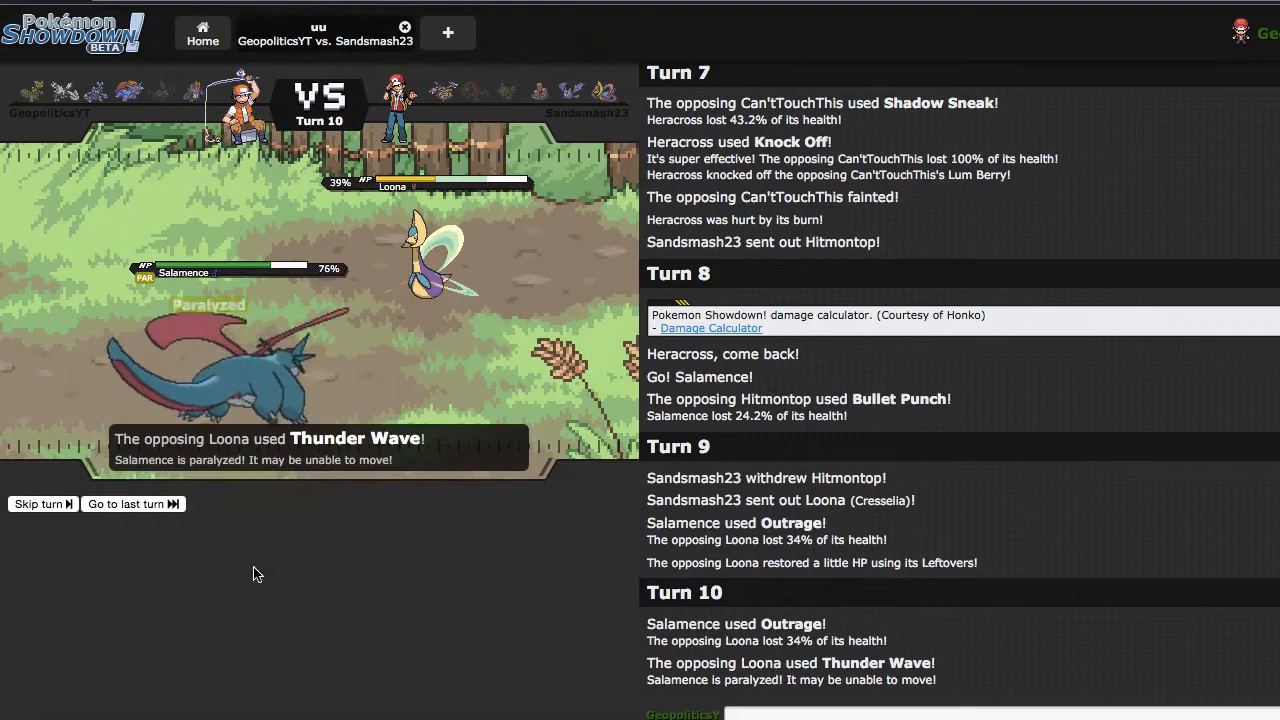
left_click(44, 504)
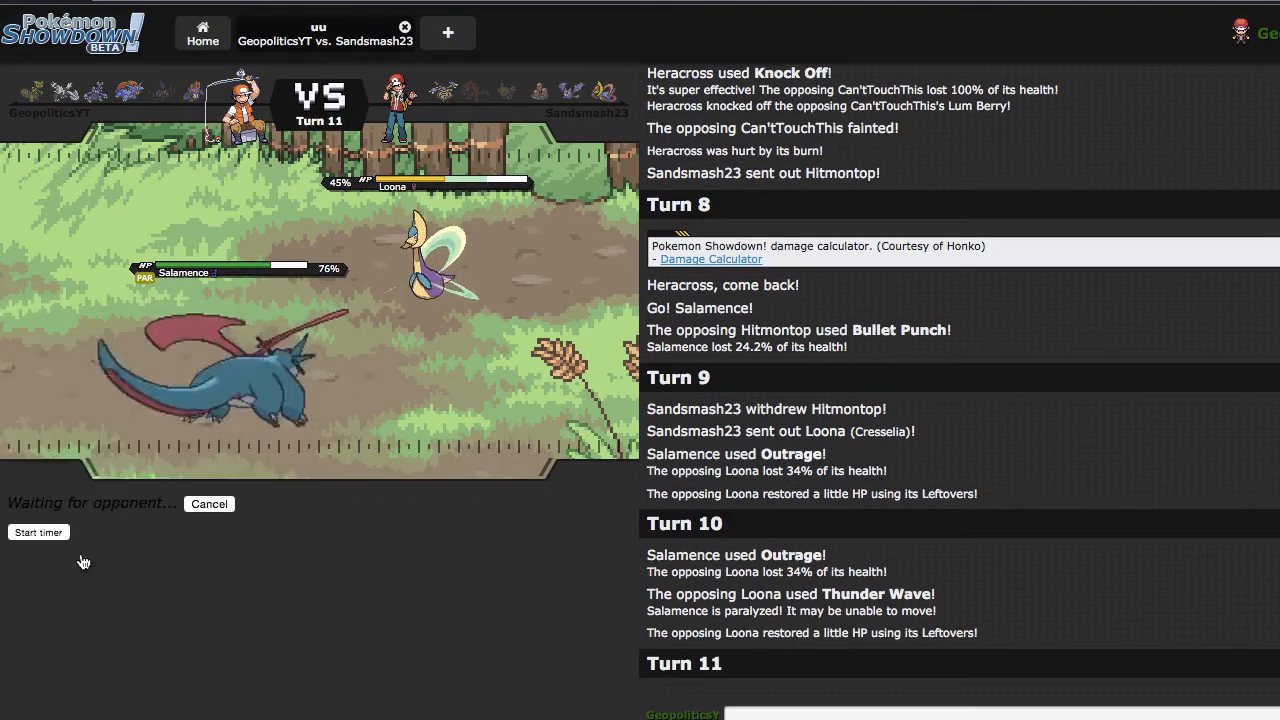
mouse_move(408, 516)
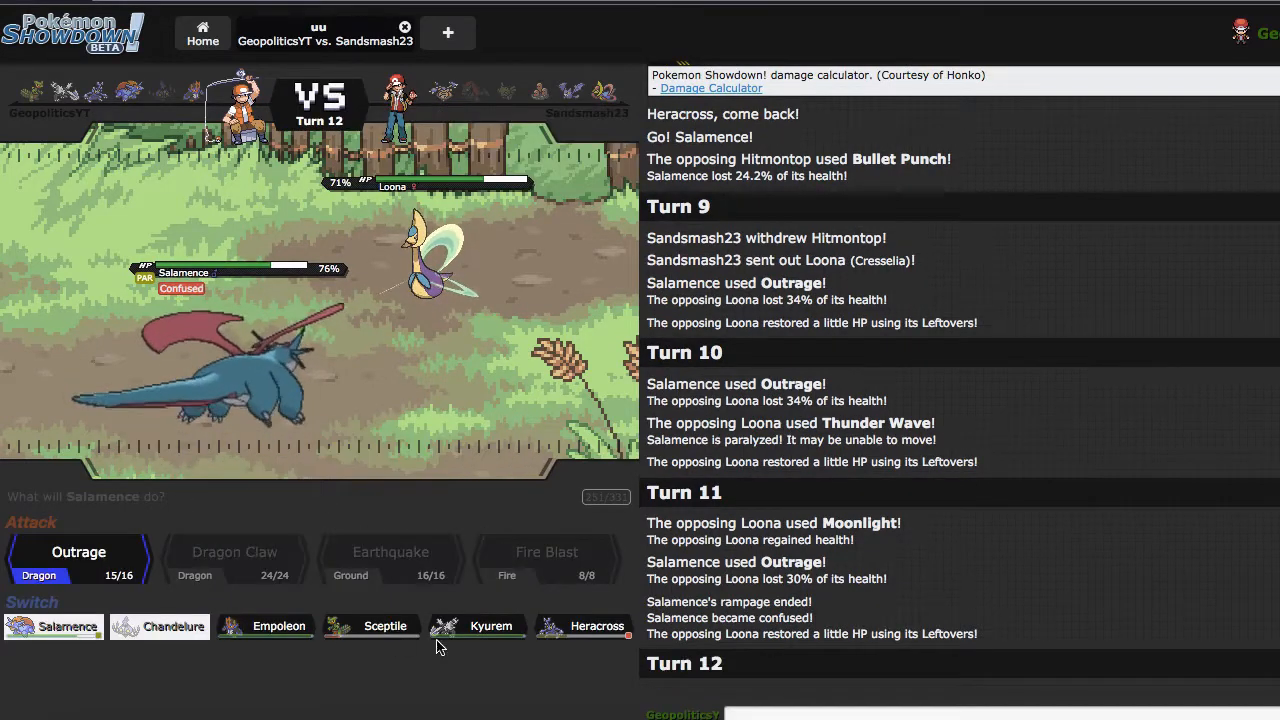
mouse_move(280, 626)
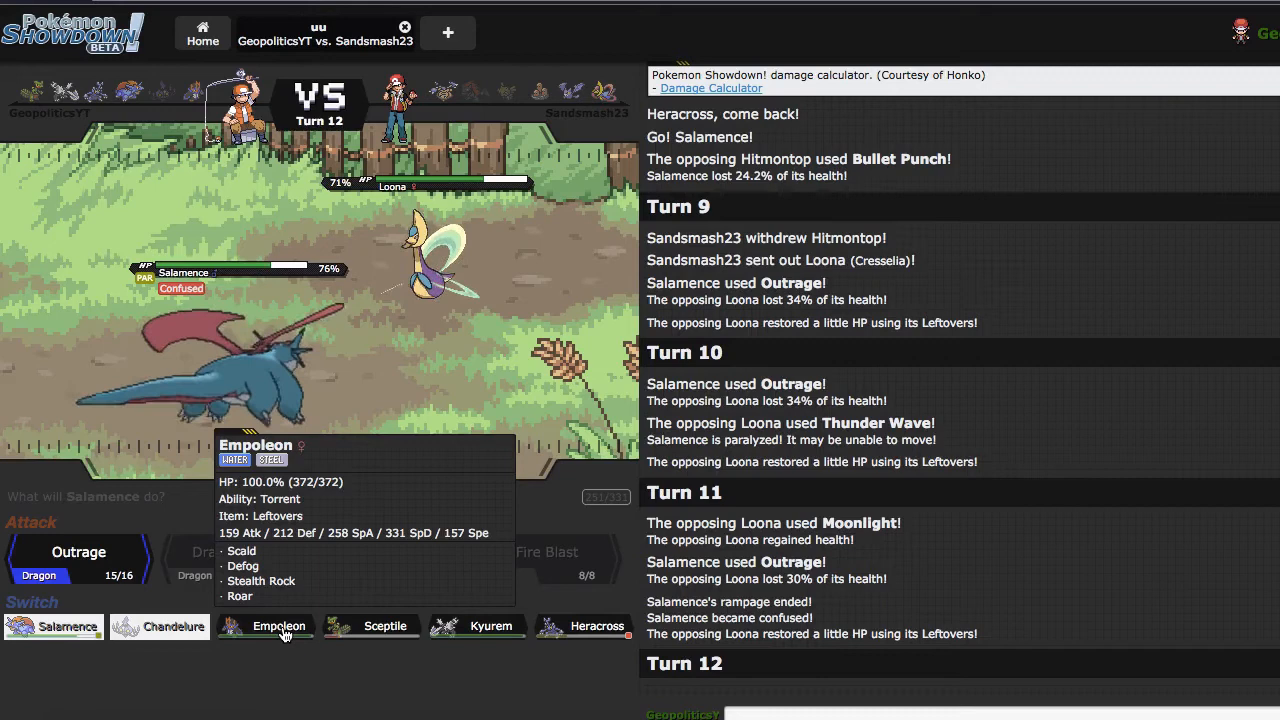
Replace confused Salamence with Empoleon and lay Stealth Rock on the opponent's side
left_click(264, 626)
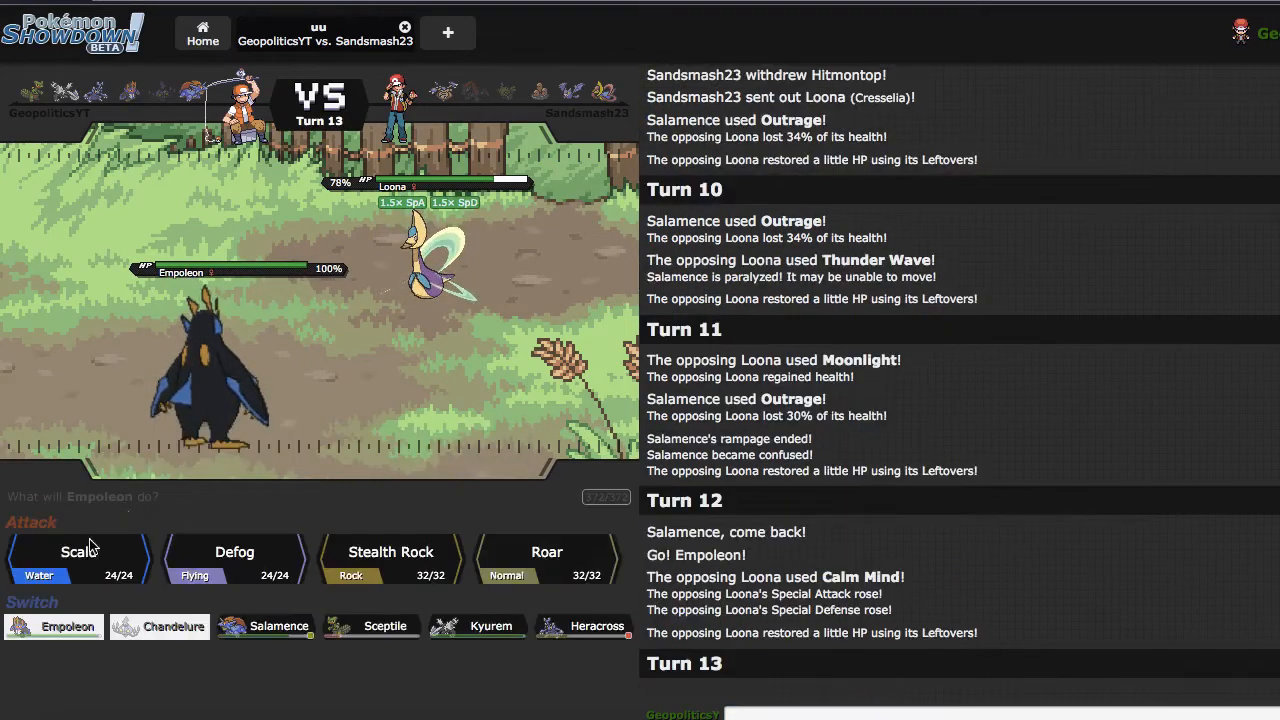
left_click(78, 552)
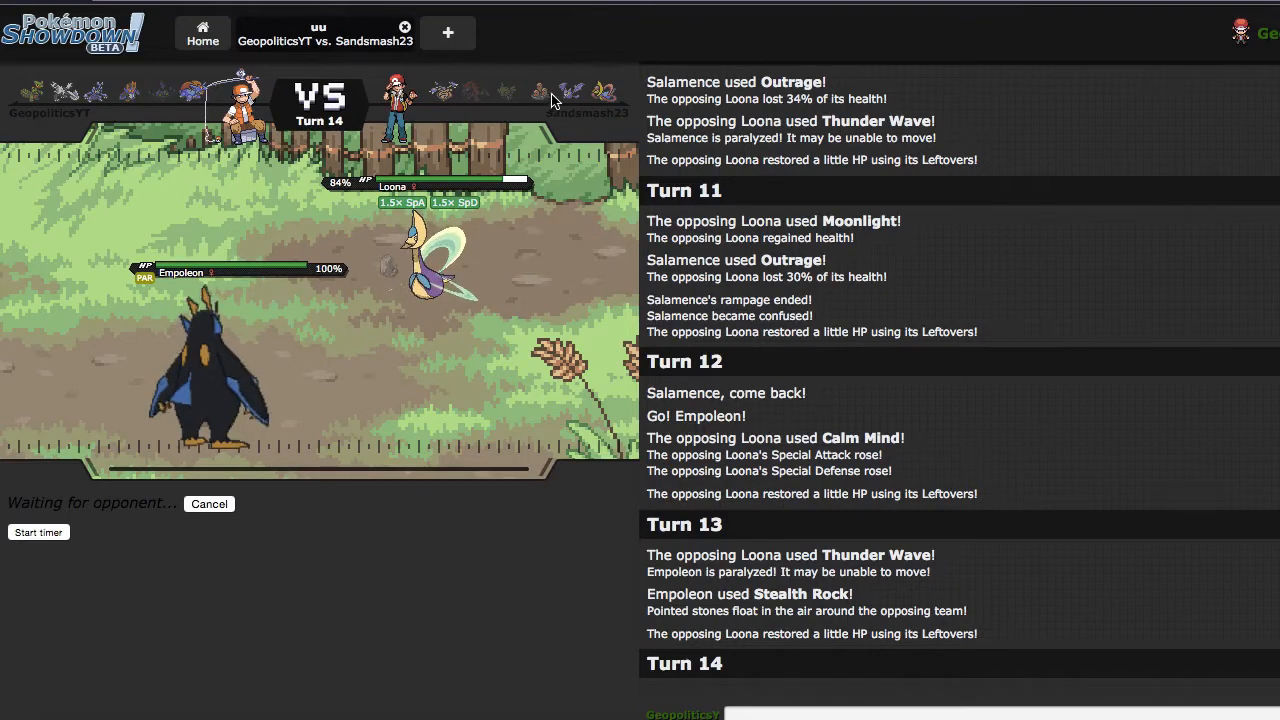
mouse_move(540, 92)
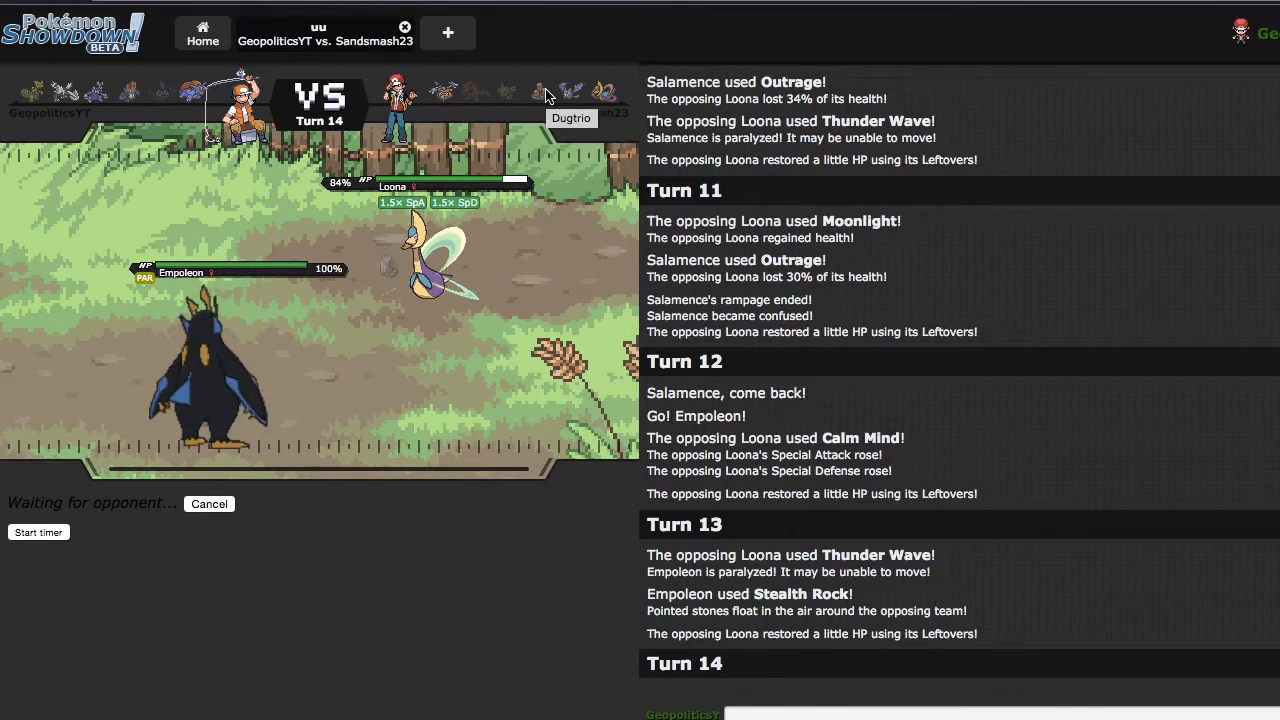
mouse_move(444, 524)
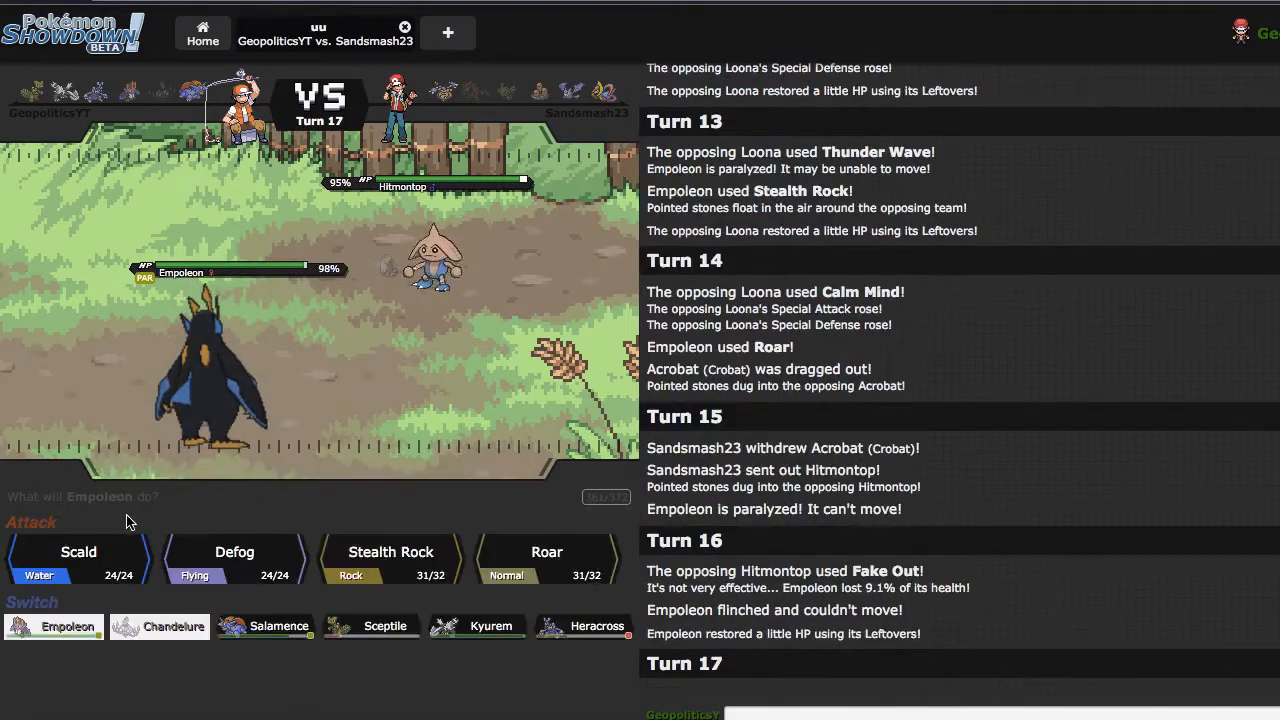
Burn Hitmontop with Empoleon's Scald, then swap Empoleon out for Salamence
left_click(78, 558)
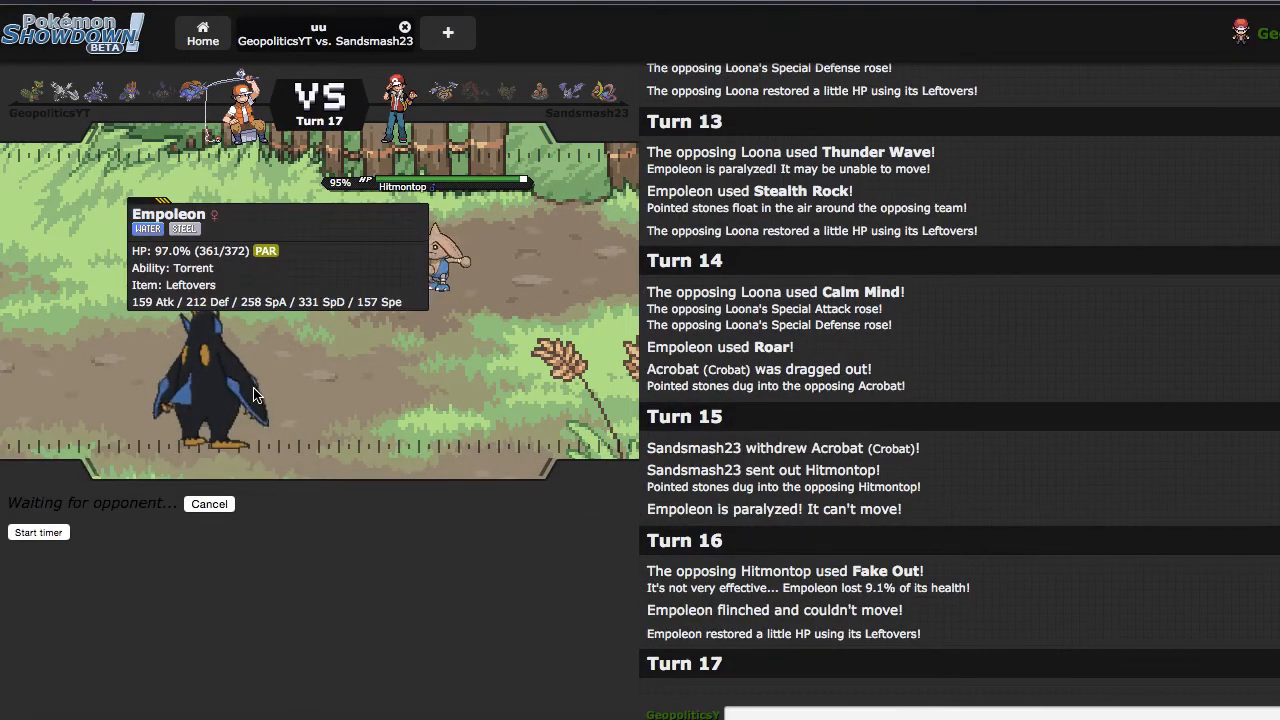
mouse_move(444, 166)
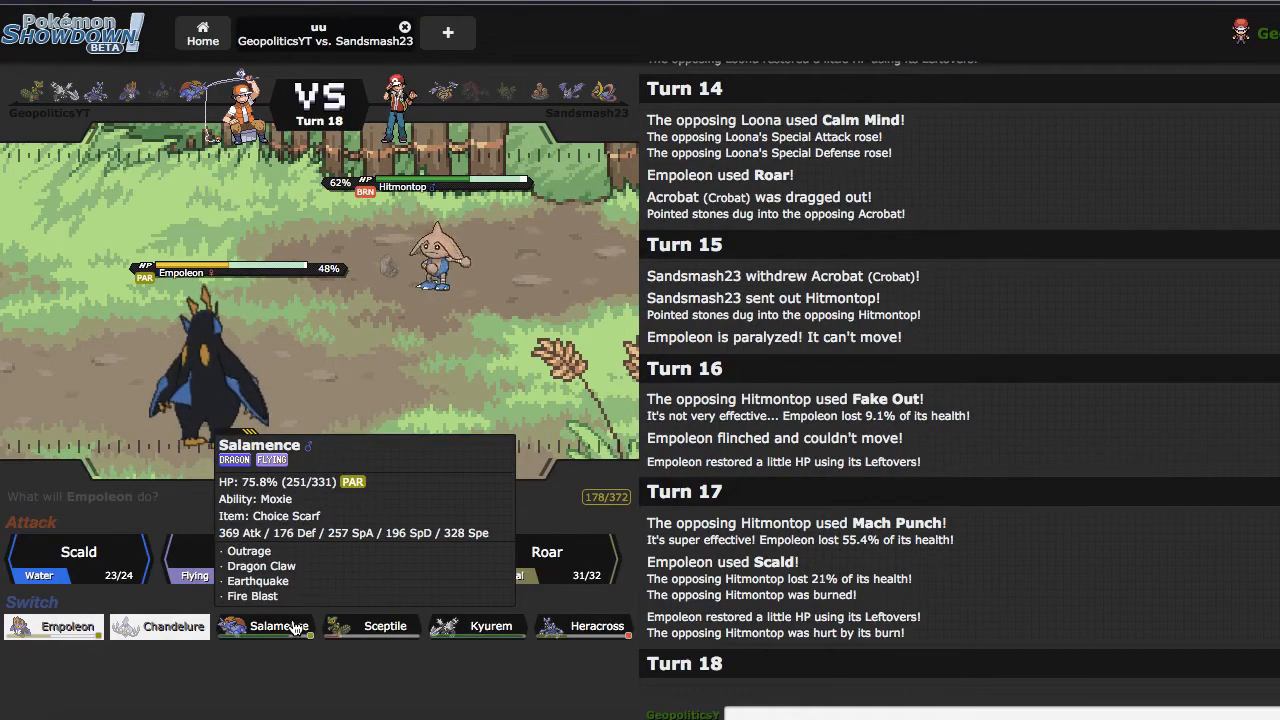
left_click(264, 626)
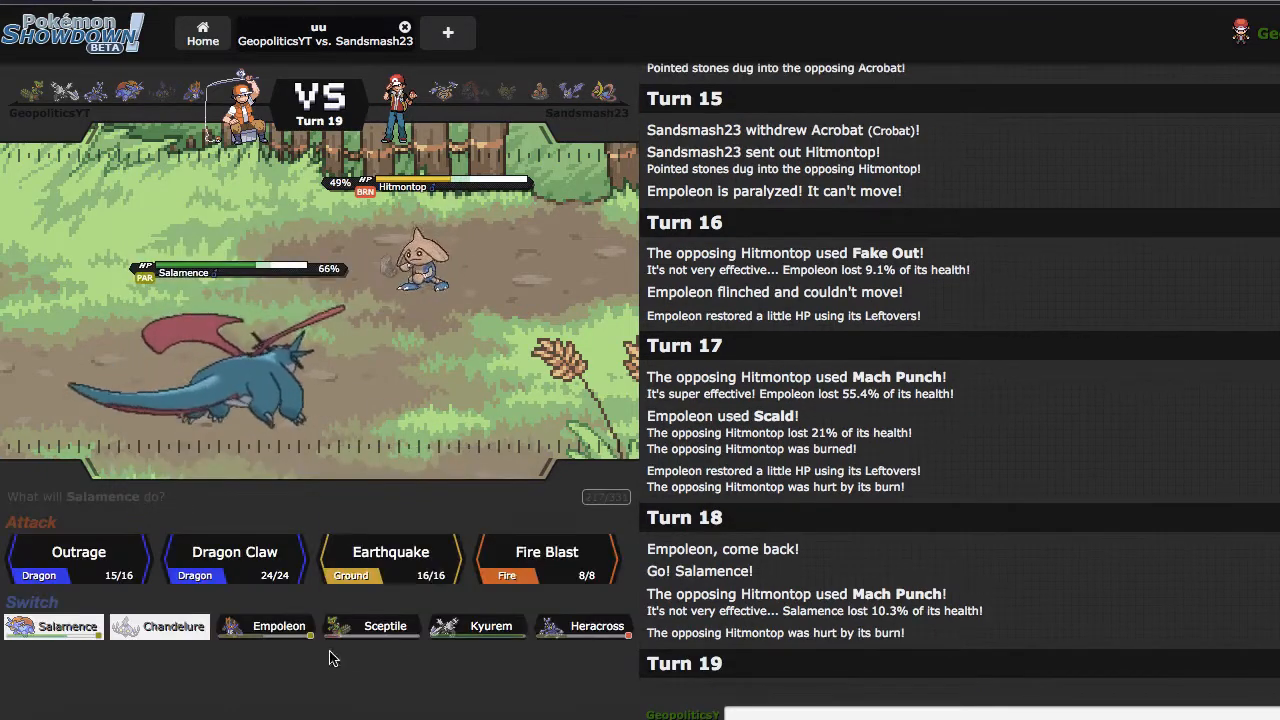
mouse_move(280, 624)
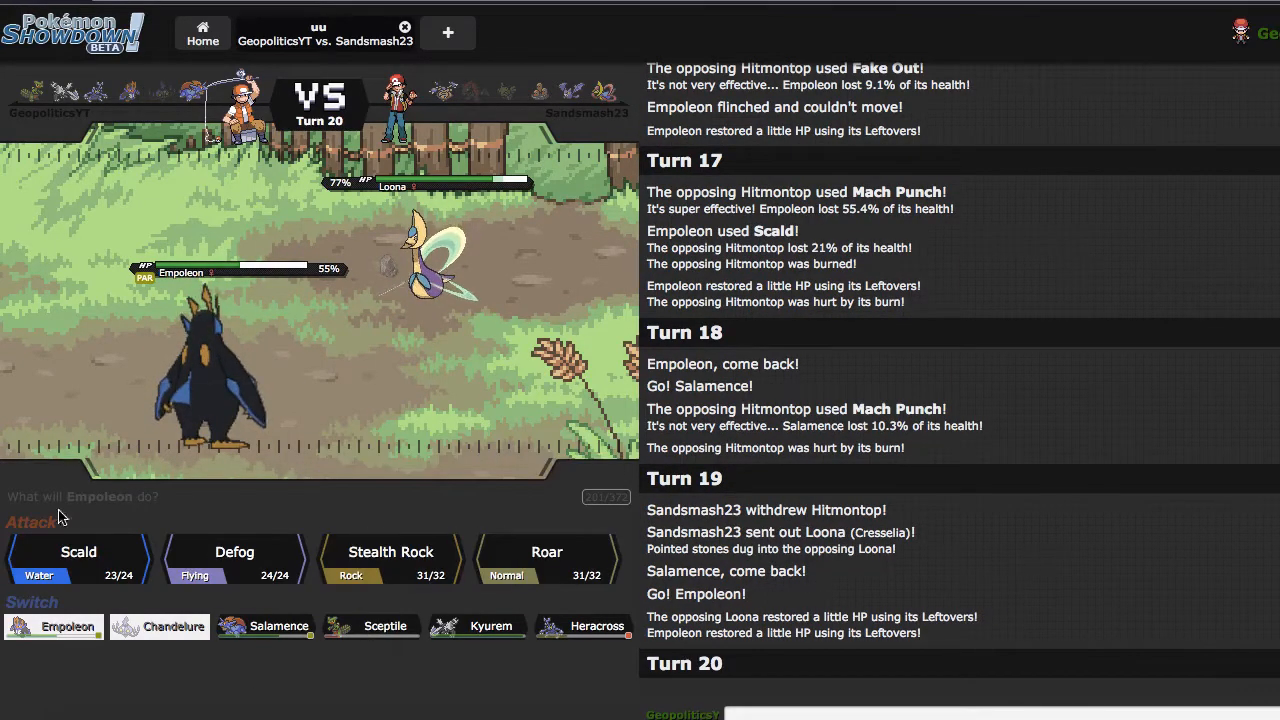
Have the returning Empoleon chip Loona with repeated Scalds while it Calm Minds
left_click(78, 552)
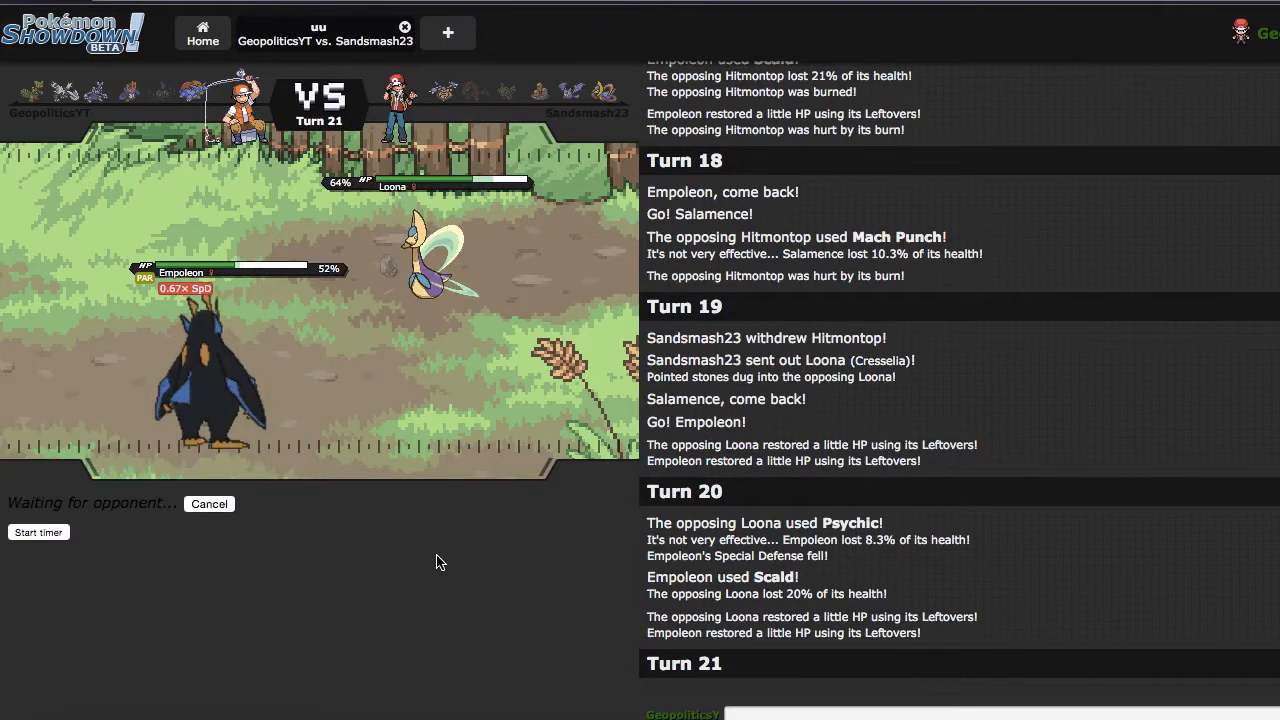
mouse_move(476, 640)
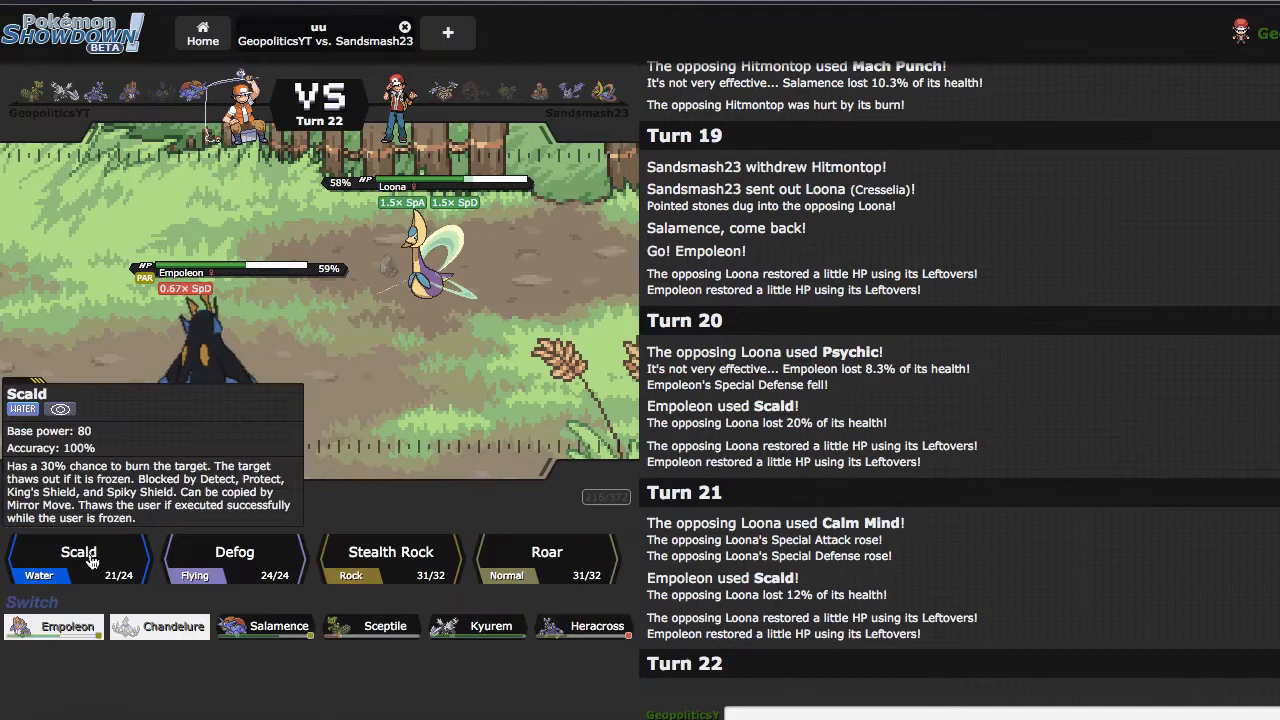
left_click(78, 558)
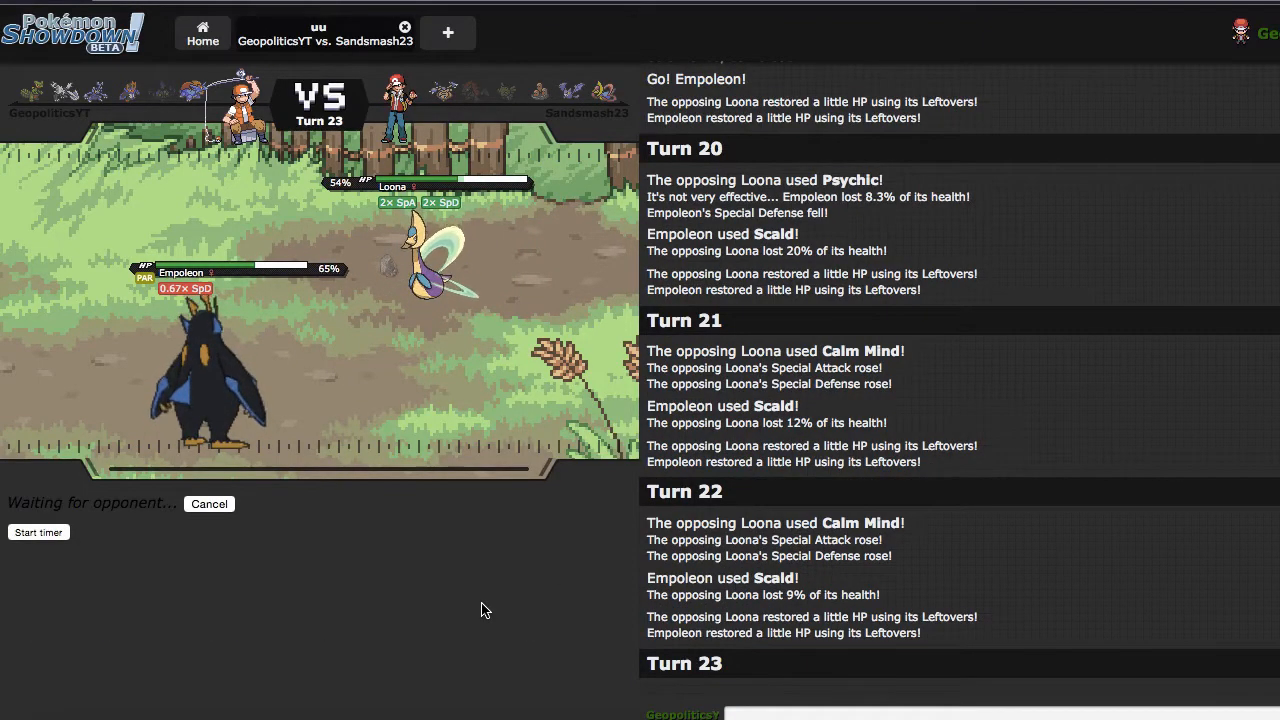
mouse_move(108, 468)
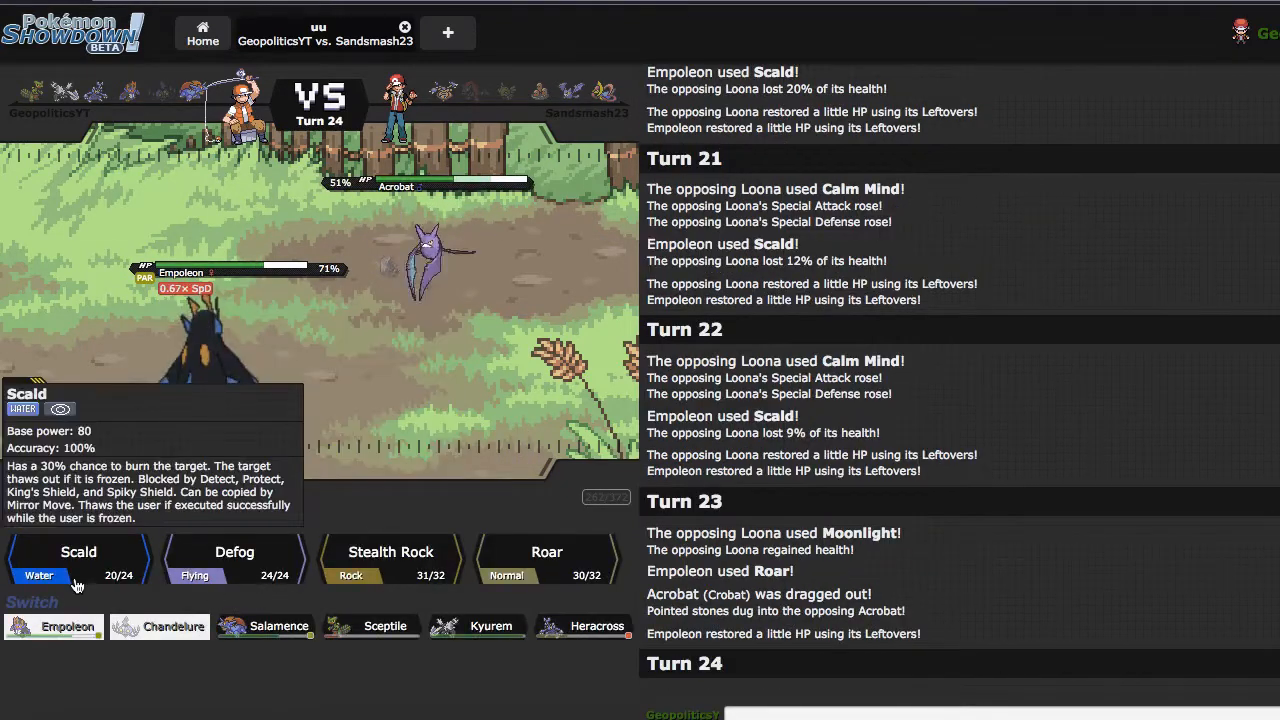
Keep Empoleon Scalding Loona through three turns of paralysis and Psychic hits
left_click(78, 552)
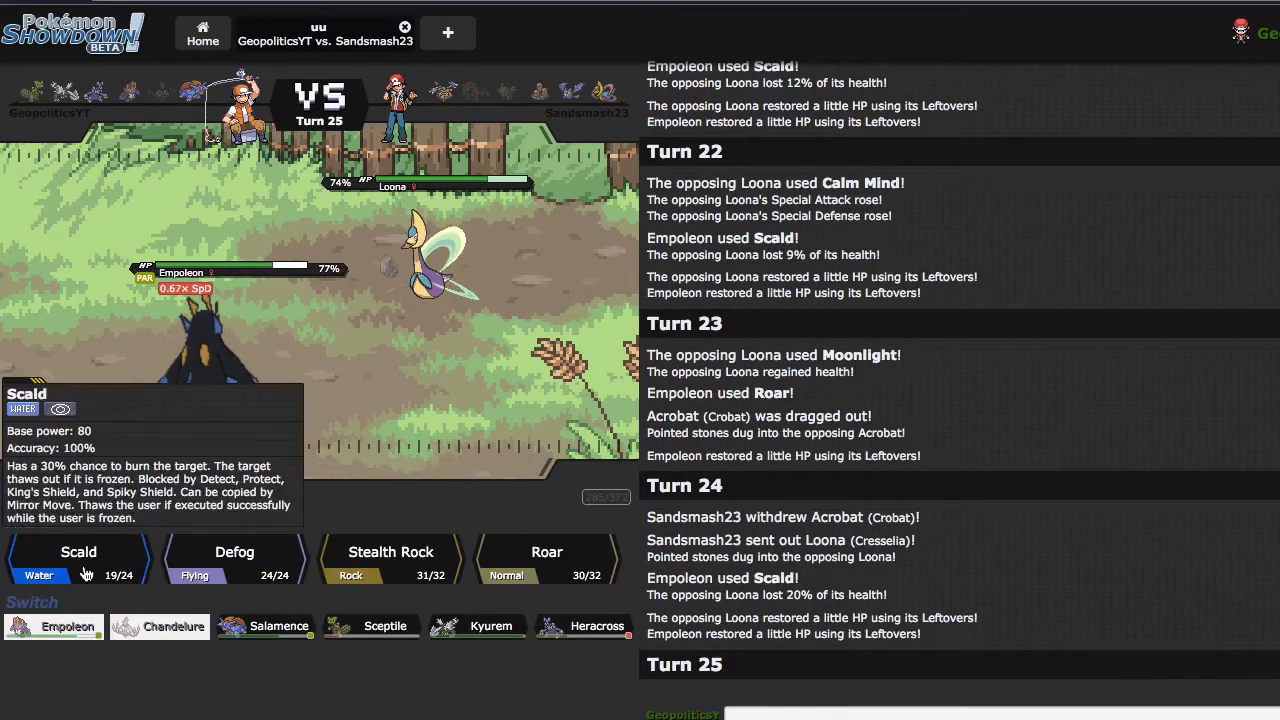
left_click(78, 552)
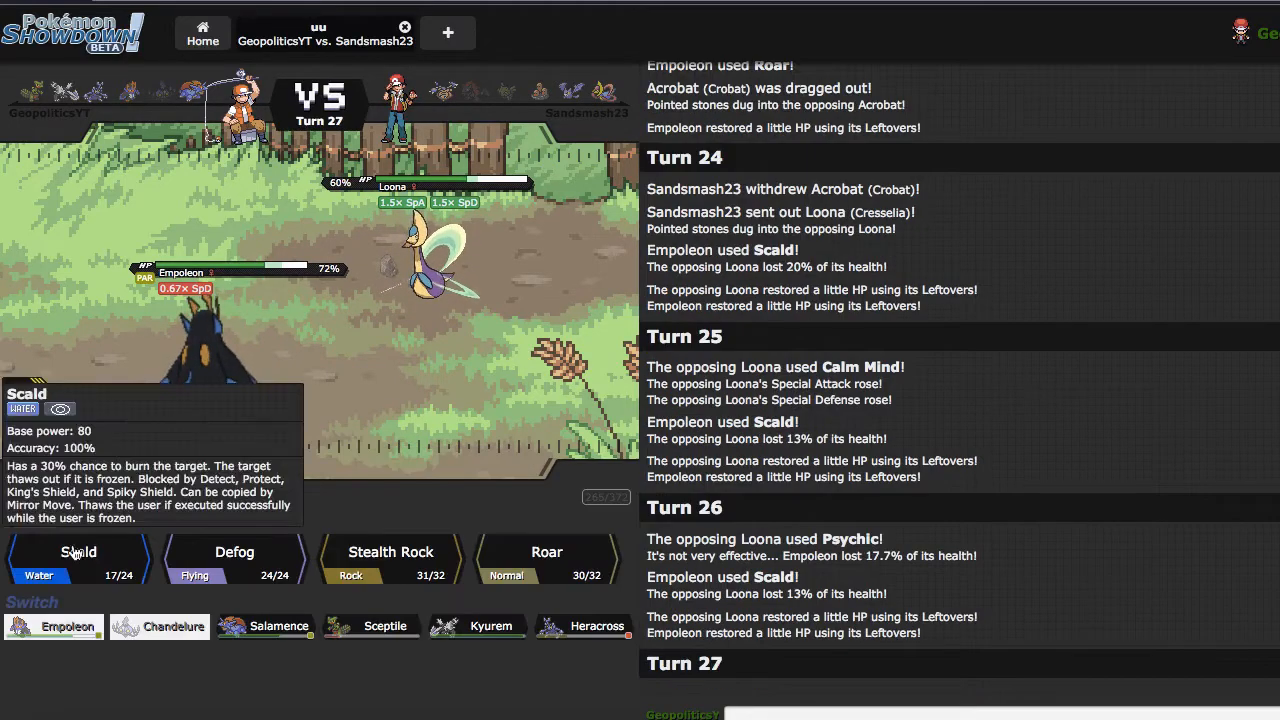
left_click(78, 552)
type("my thoughts ex")
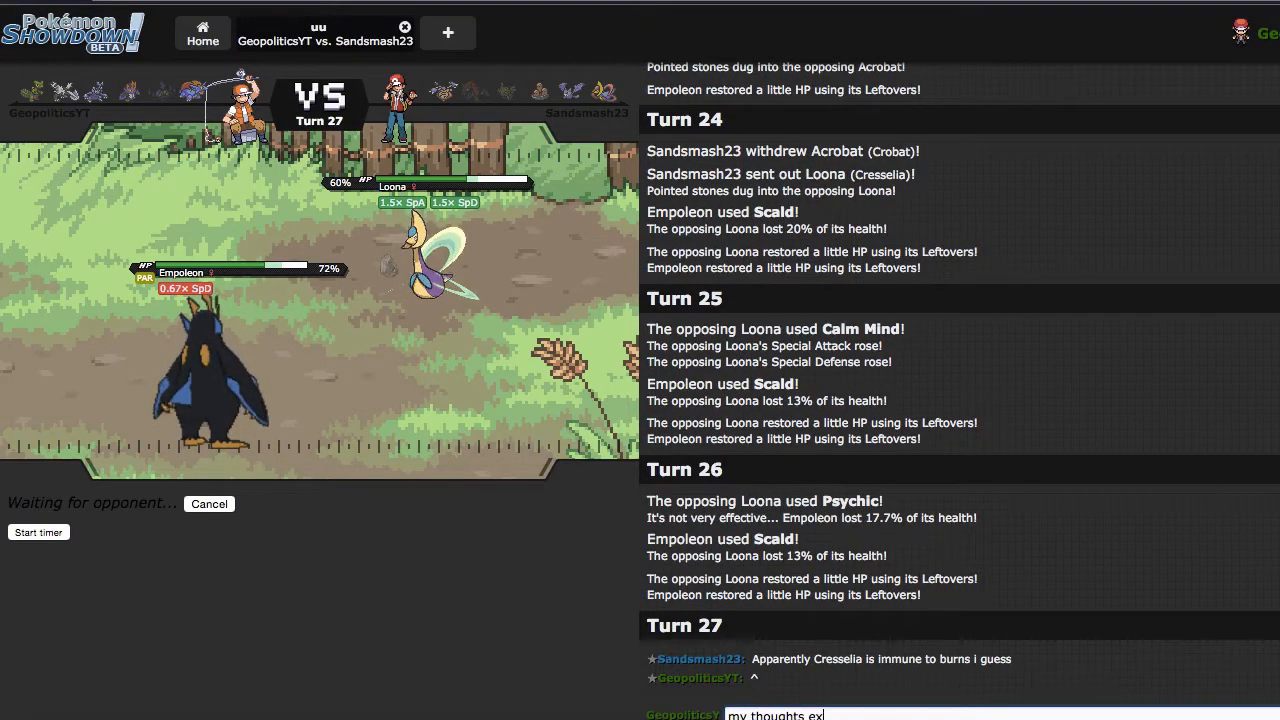
Send the agreeing chat reply, Scald Loona once more, then Roar it out for Acrobat
key("enter")
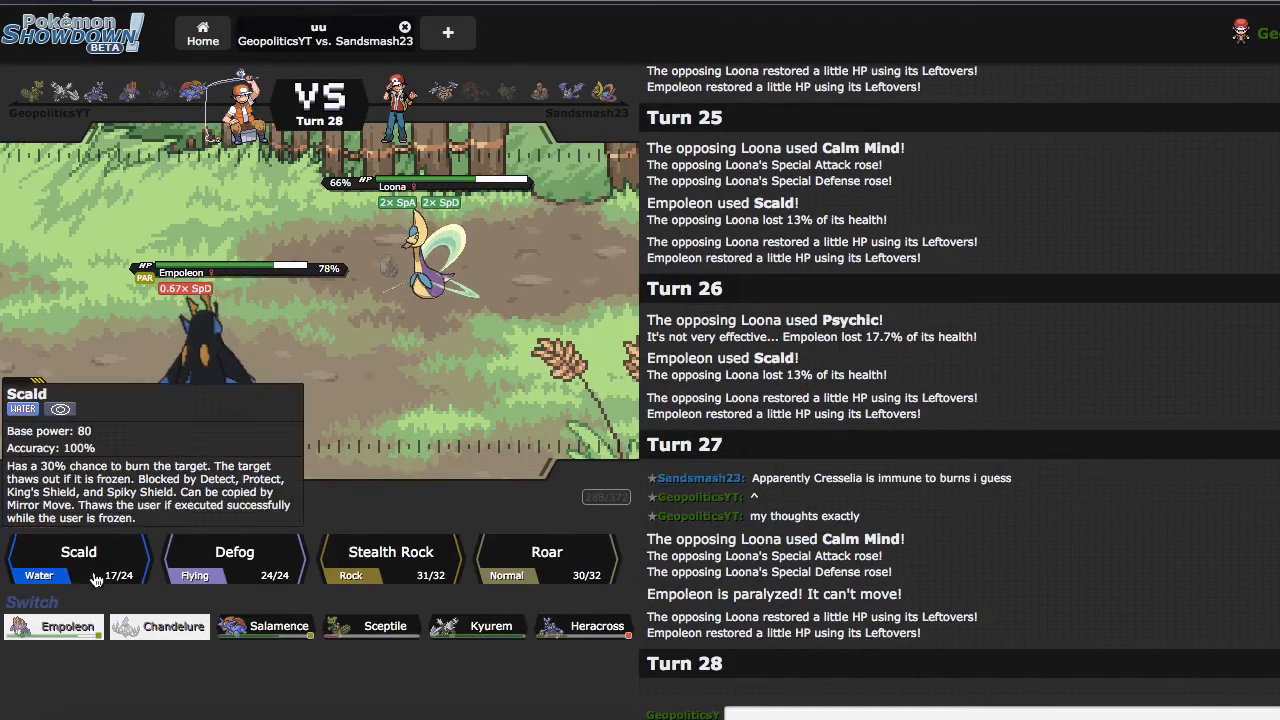
left_click(78, 552)
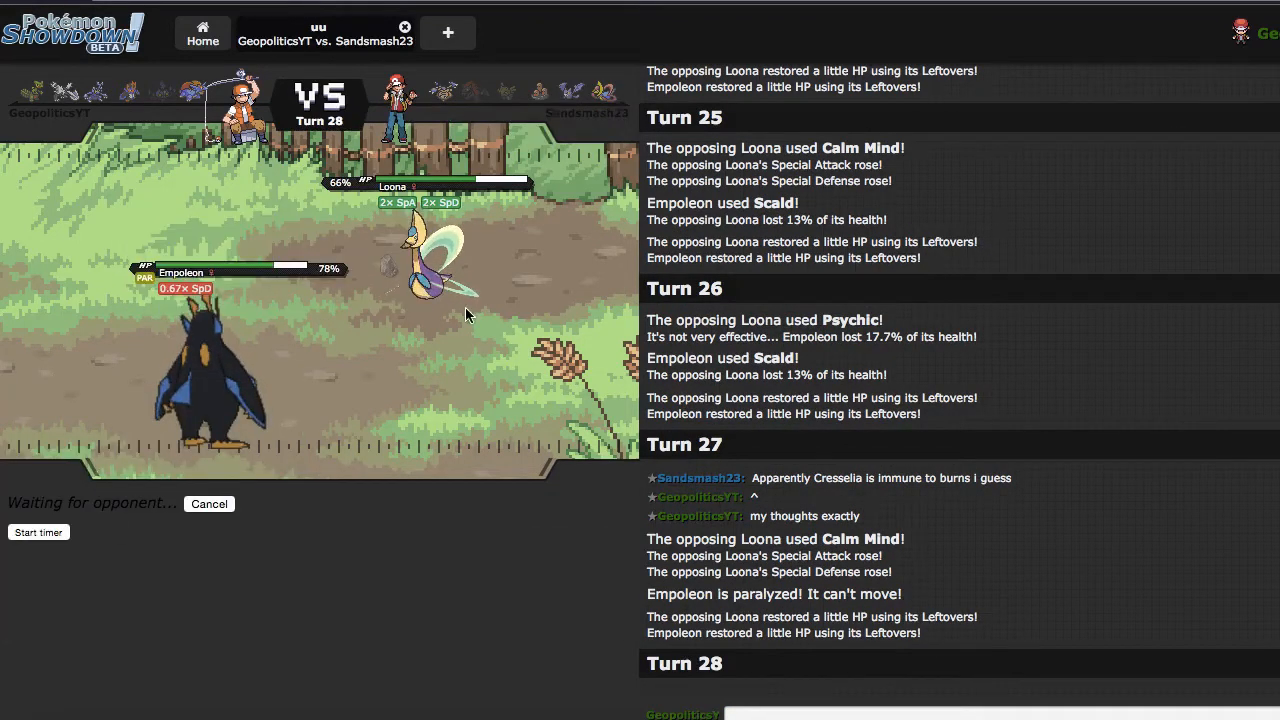
mouse_move(502, 408)
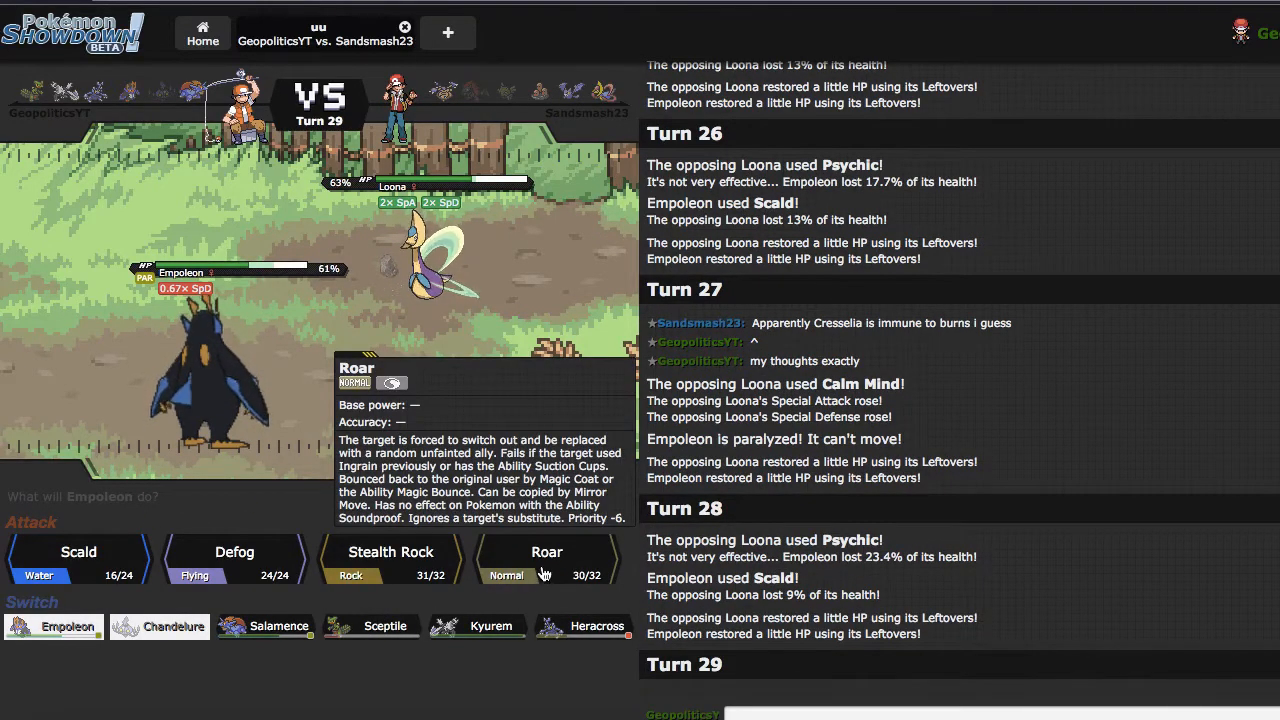
left_click(548, 552)
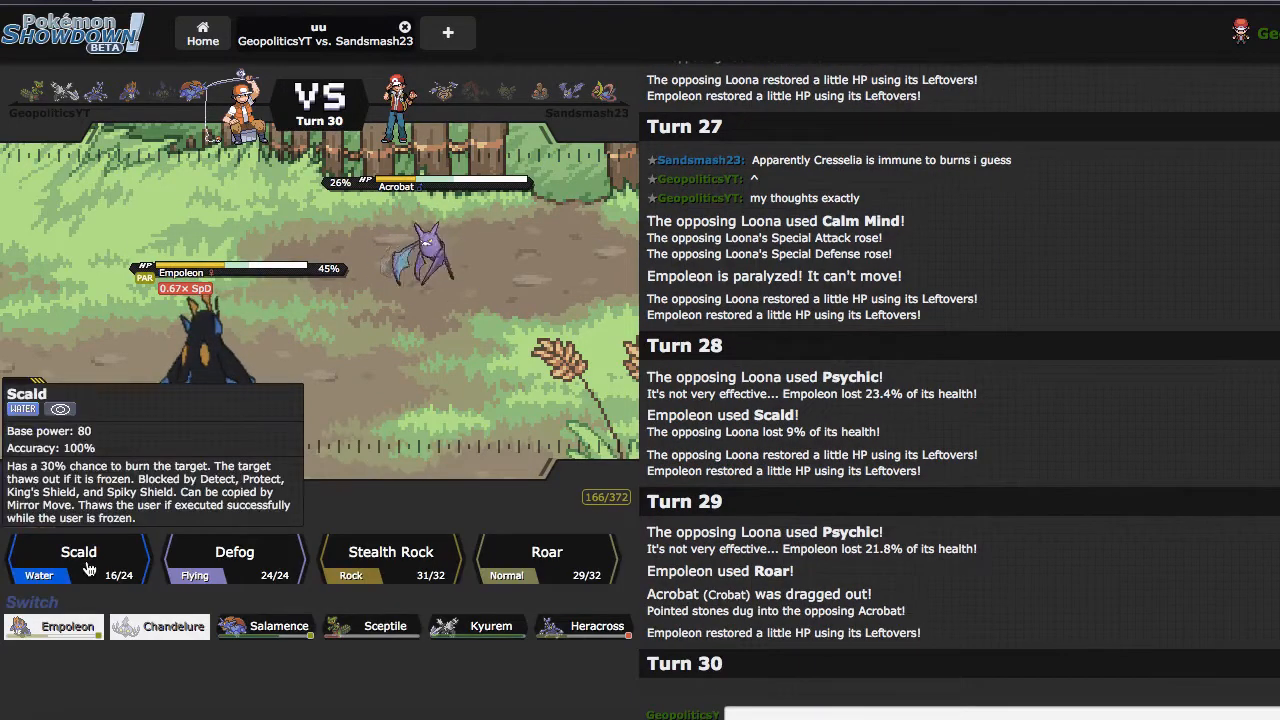
Knock out the opposing Acrobat with Empoleon's Scald despite its Heat Wave
left_click(78, 552)
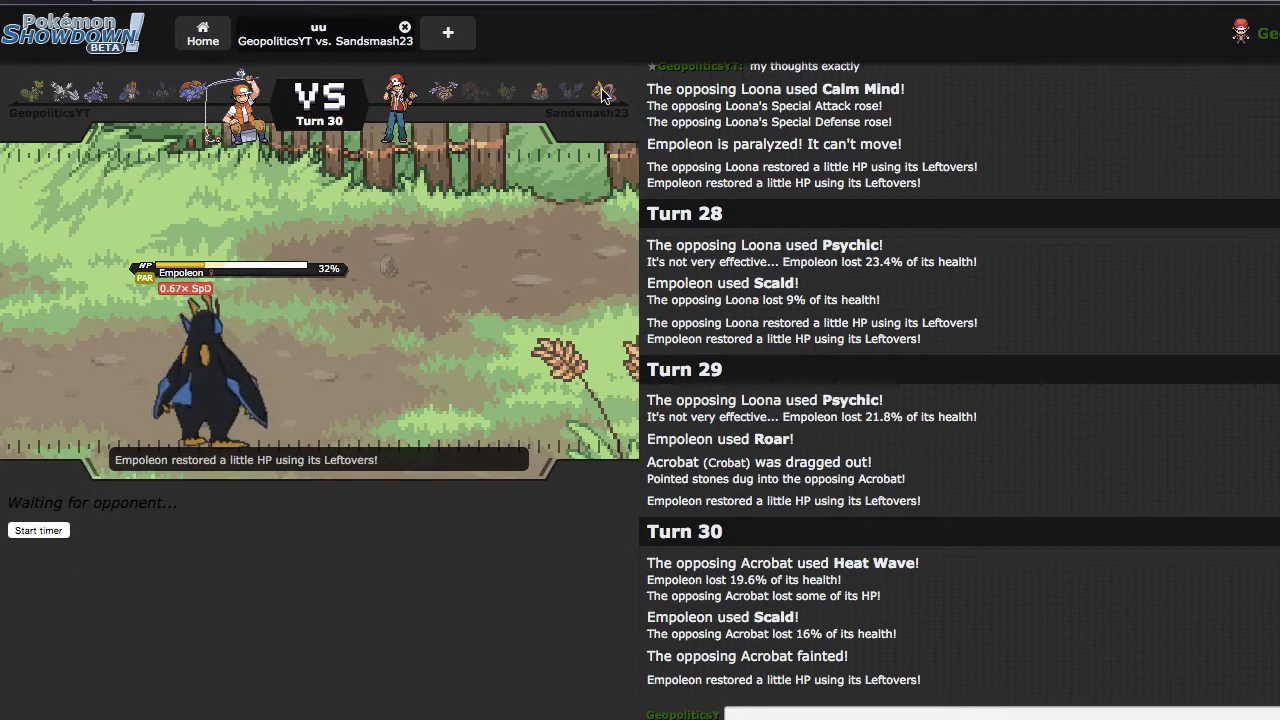
mouse_move(604, 92)
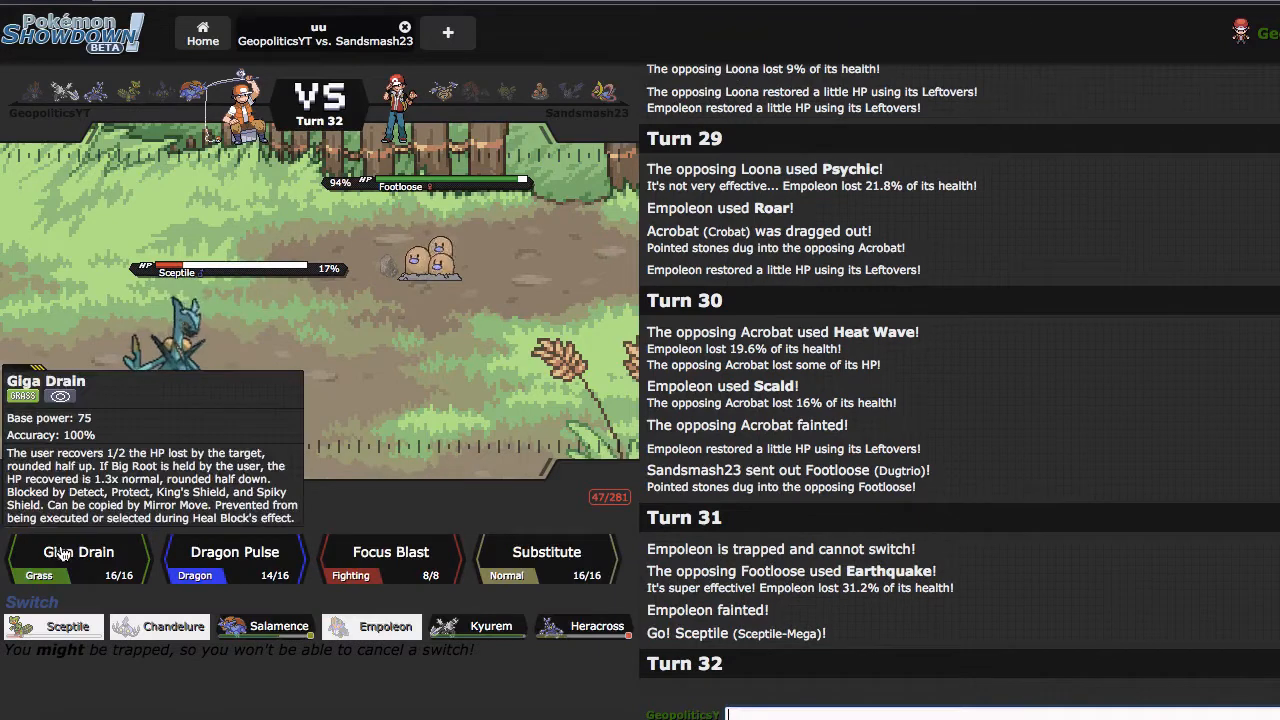
Have Mega Sceptile use Giga Drain to finish off Footloose
left_click(78, 558)
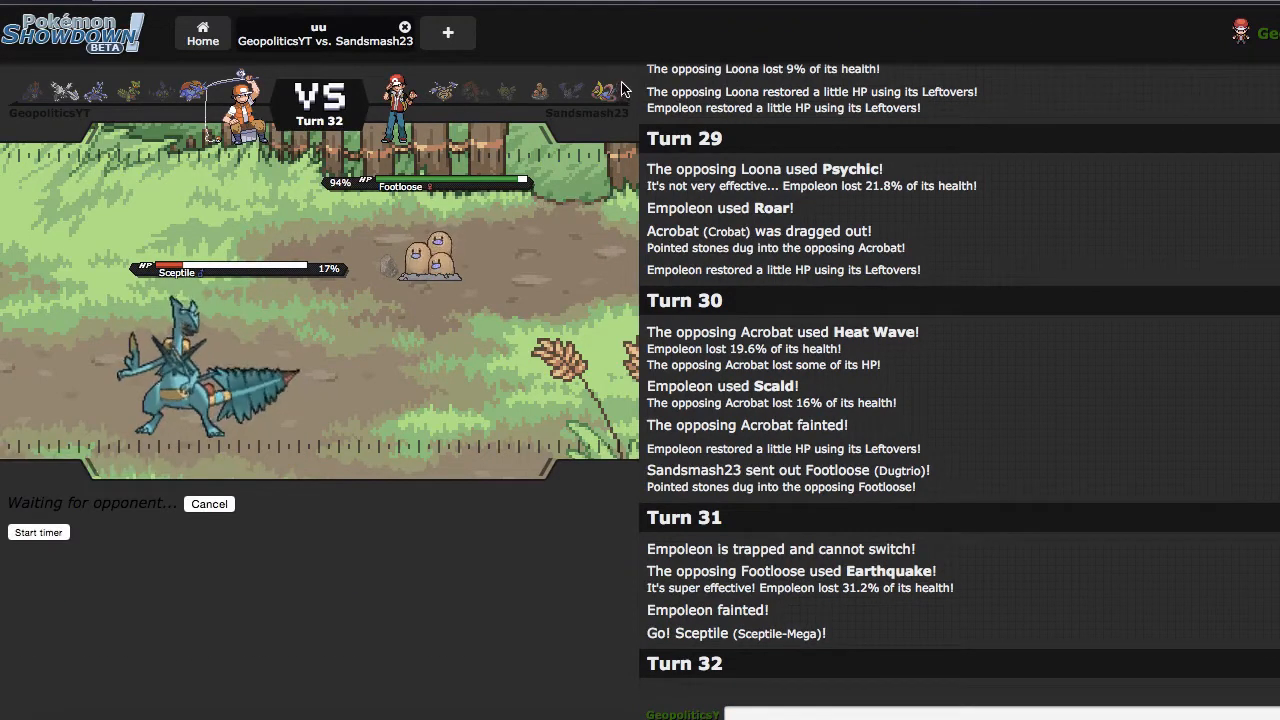
mouse_move(440, 108)
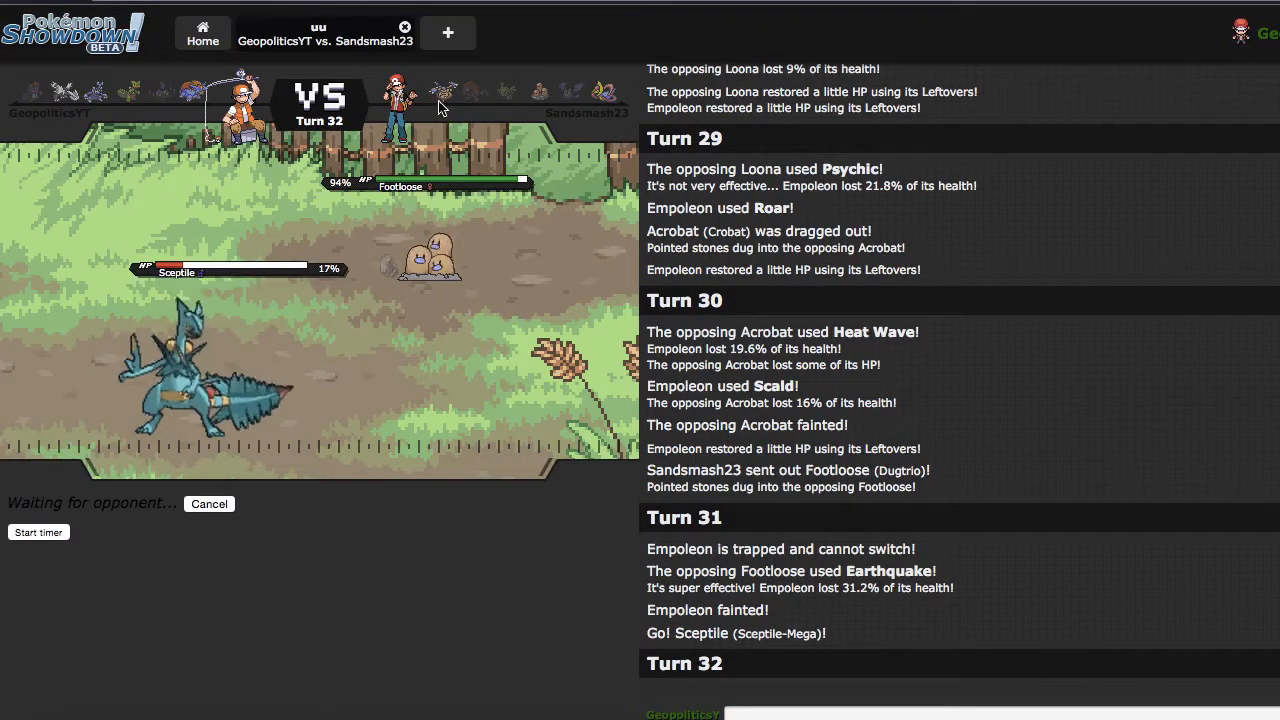
mouse_move(444, 92)
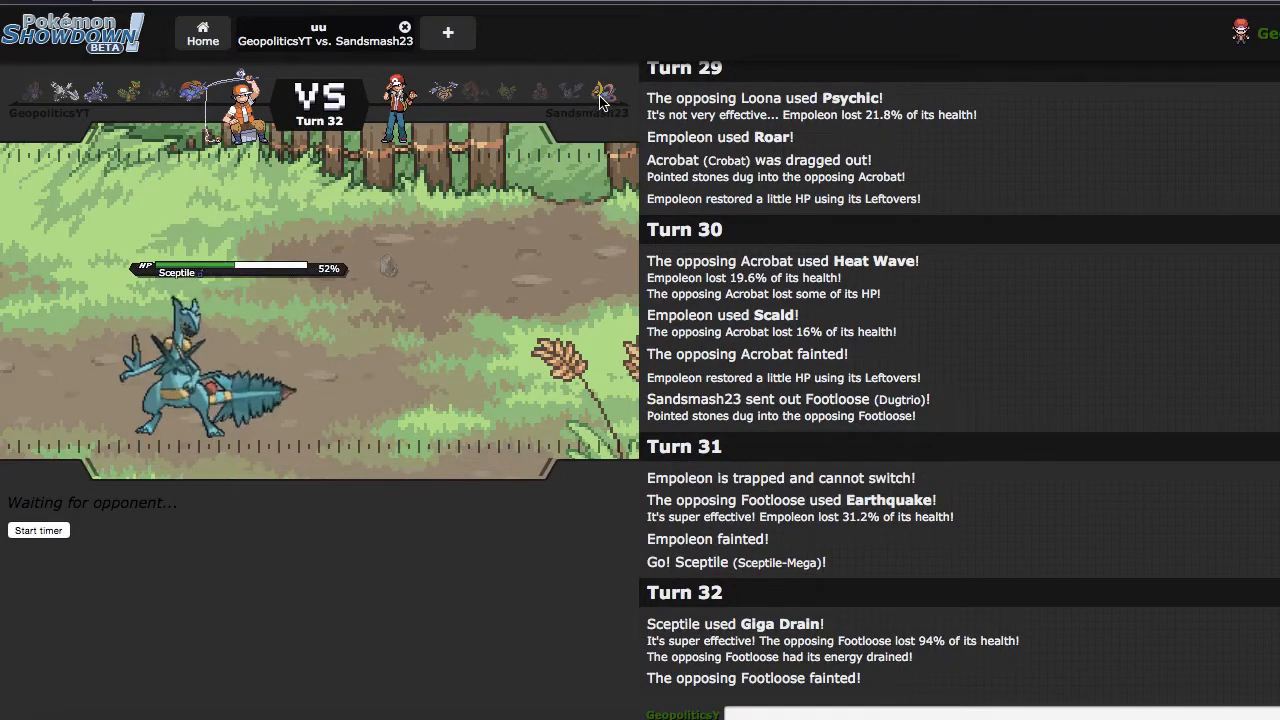
mouse_move(600, 94)
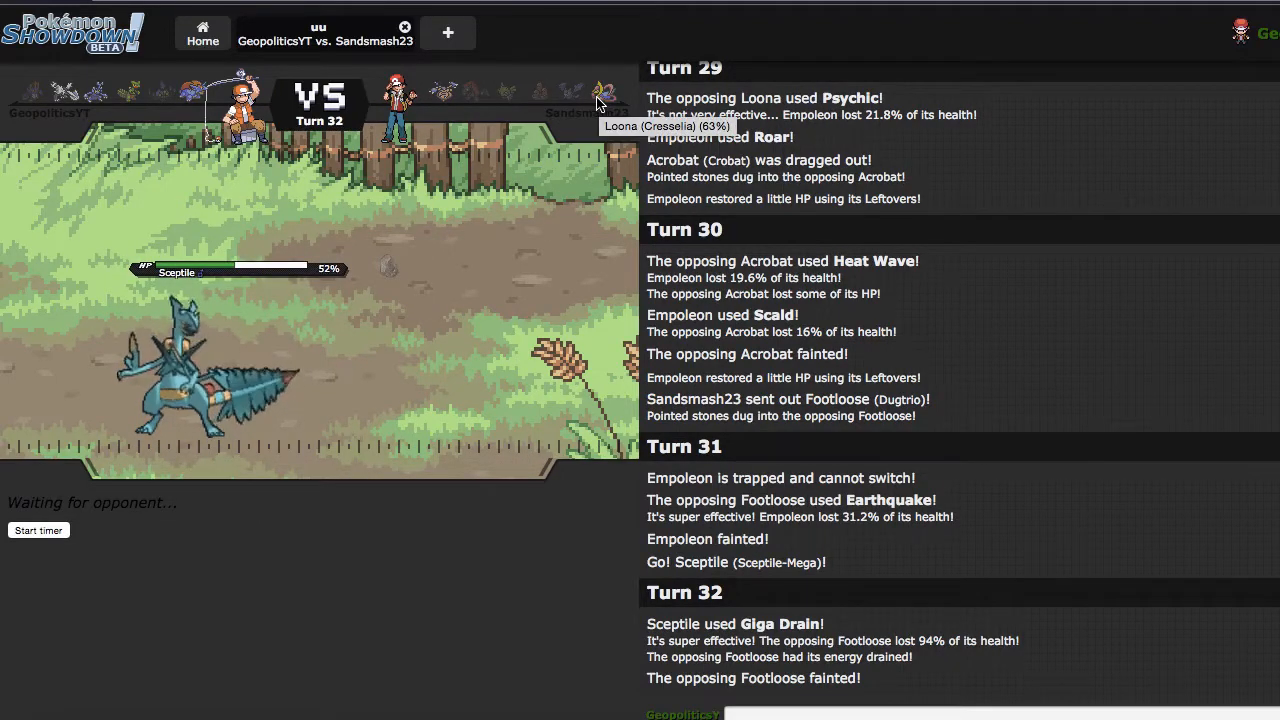
mouse_move(32, 90)
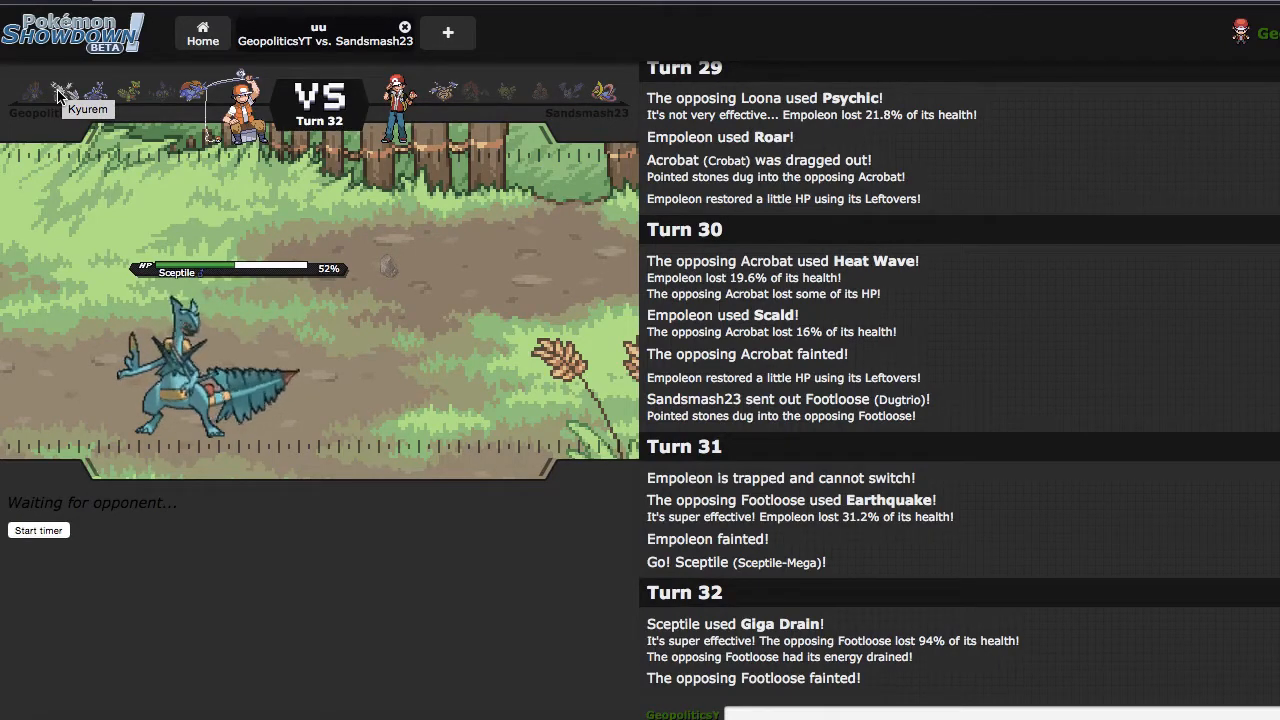
mouse_move(96, 96)
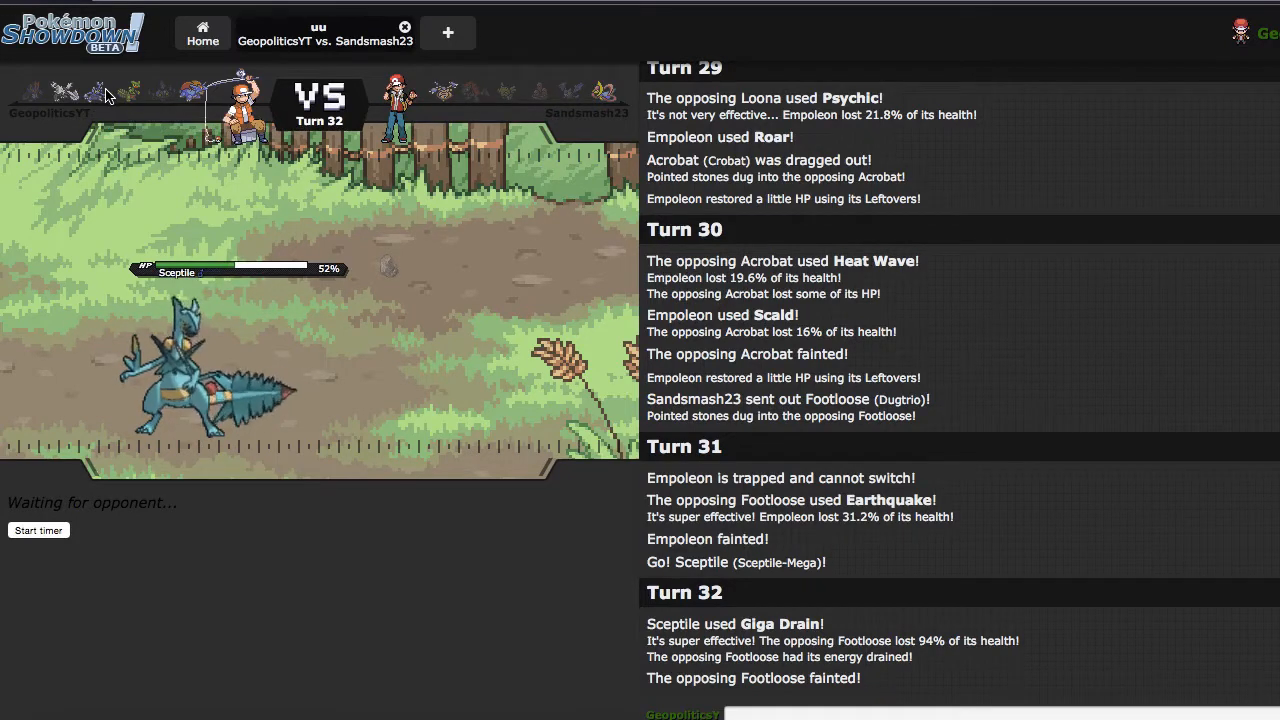
mouse_move(108, 96)
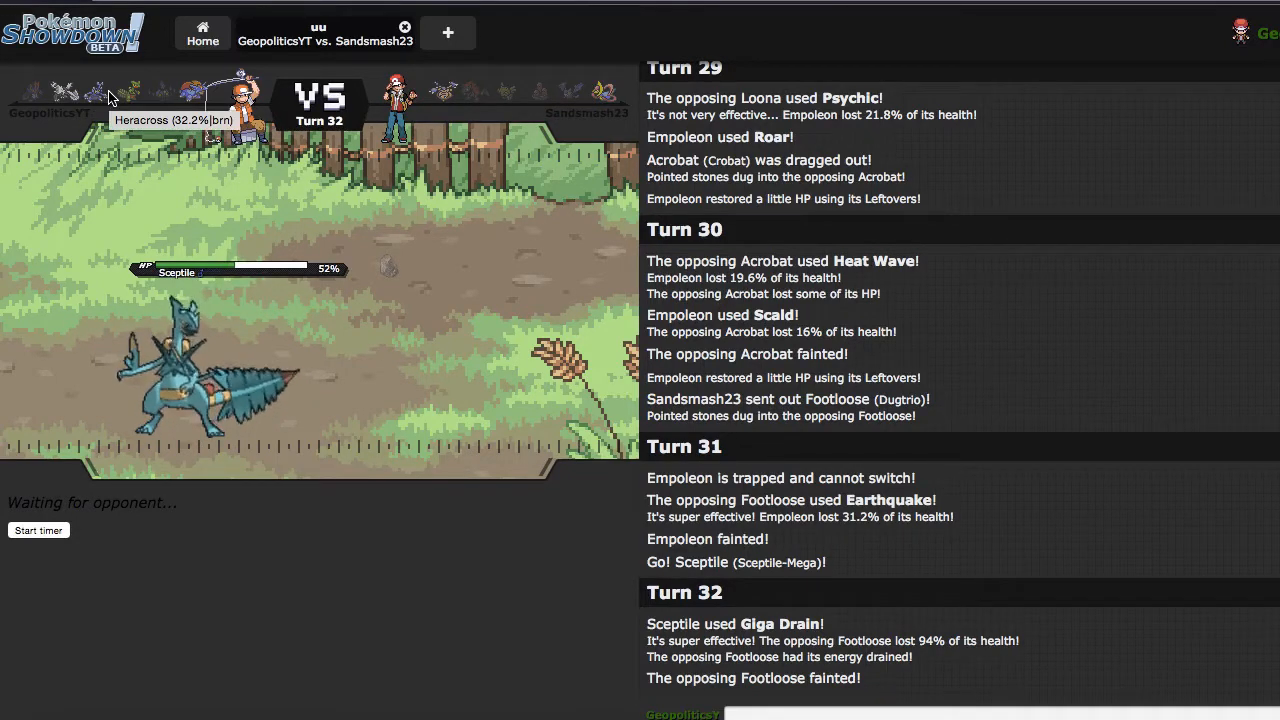
mouse_move(448, 104)
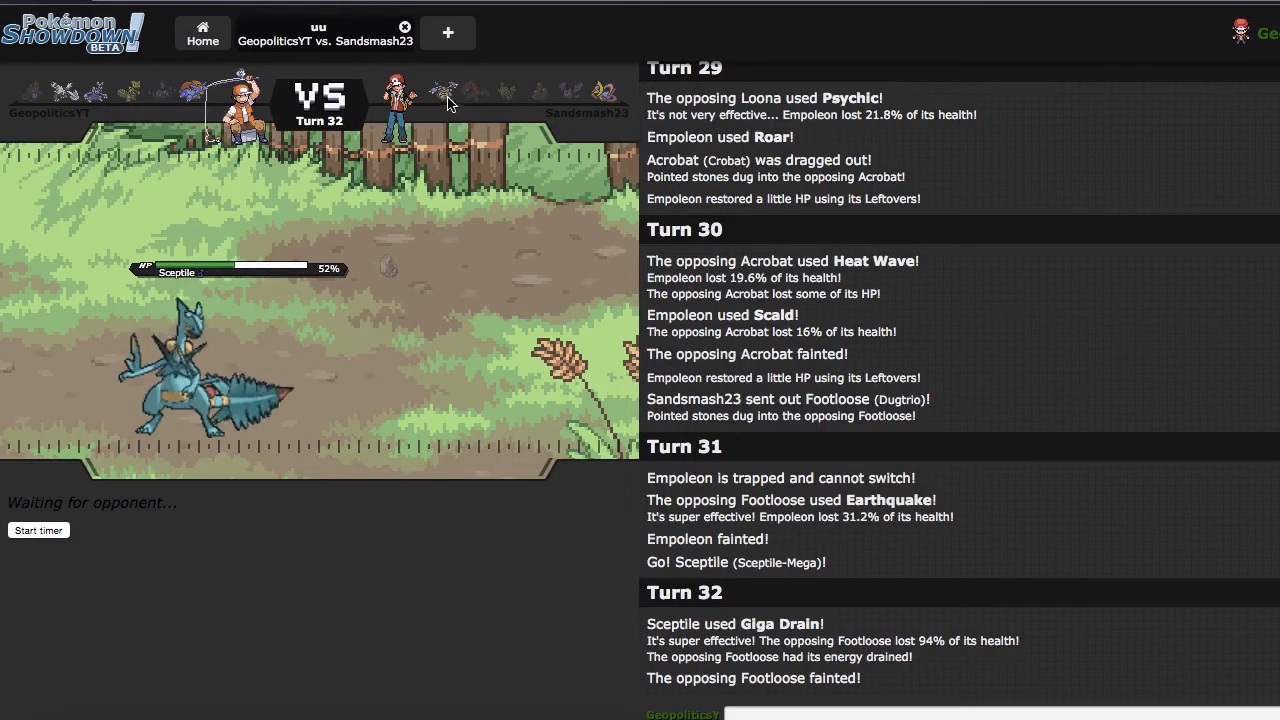
mouse_move(444, 90)
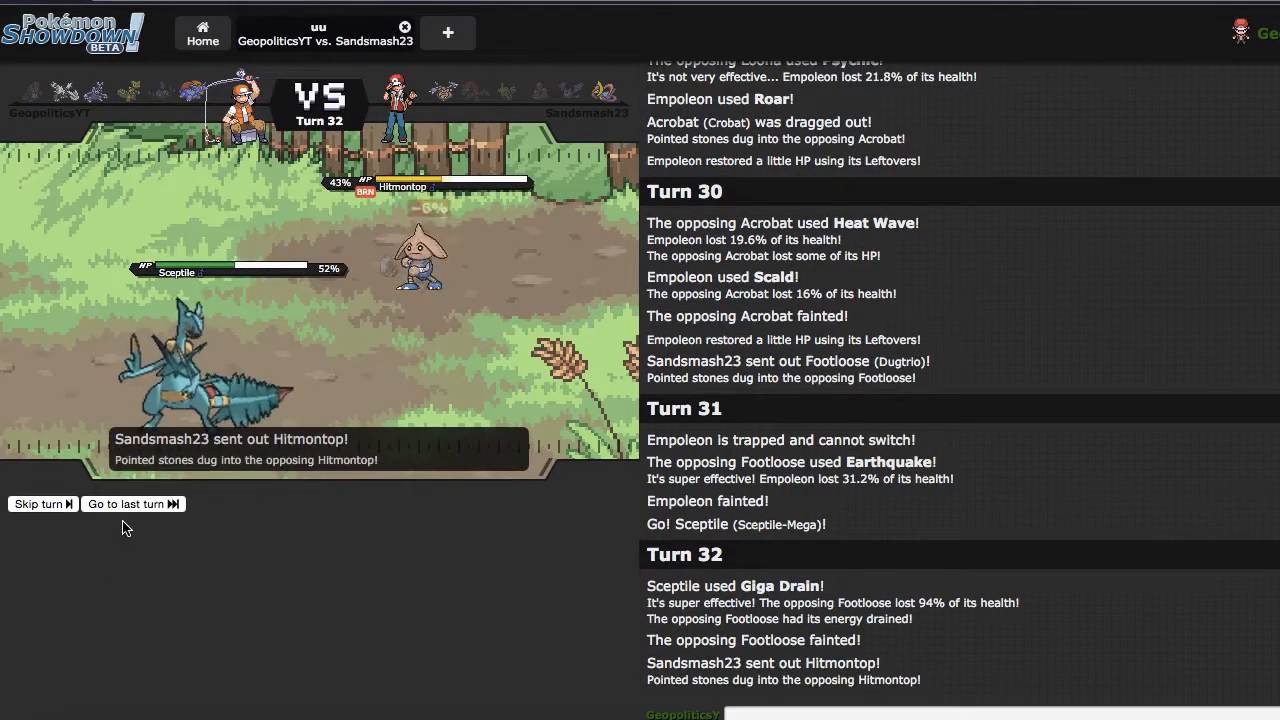
mouse_move(236, 552)
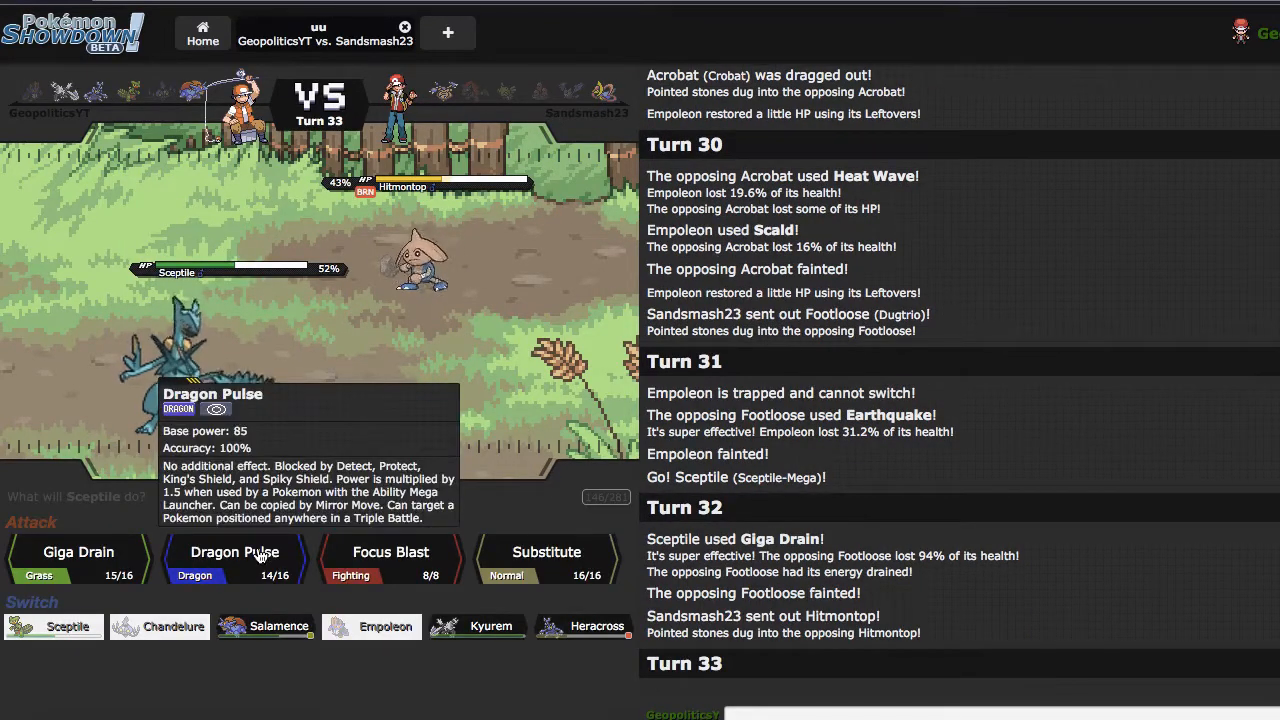
Use Dragon Pulse twice with Mega Sceptile to knock out Hitmontop
left_click(236, 558)
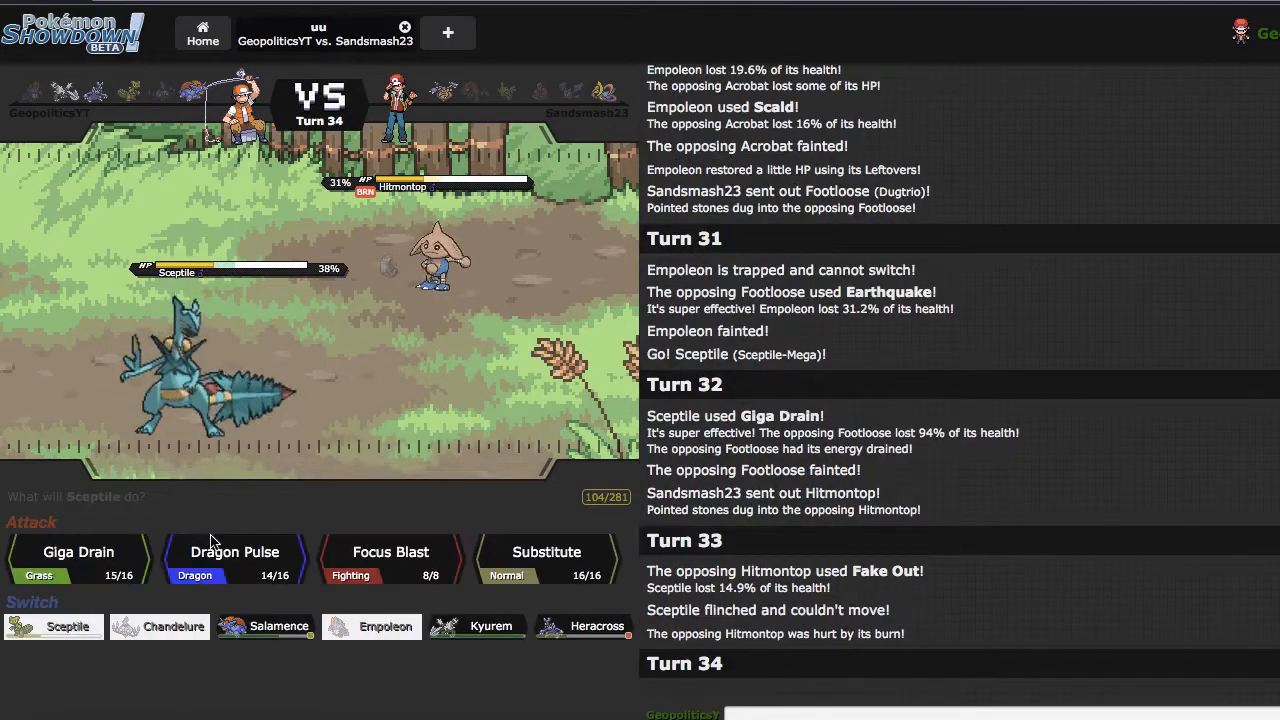
mouse_move(236, 552)
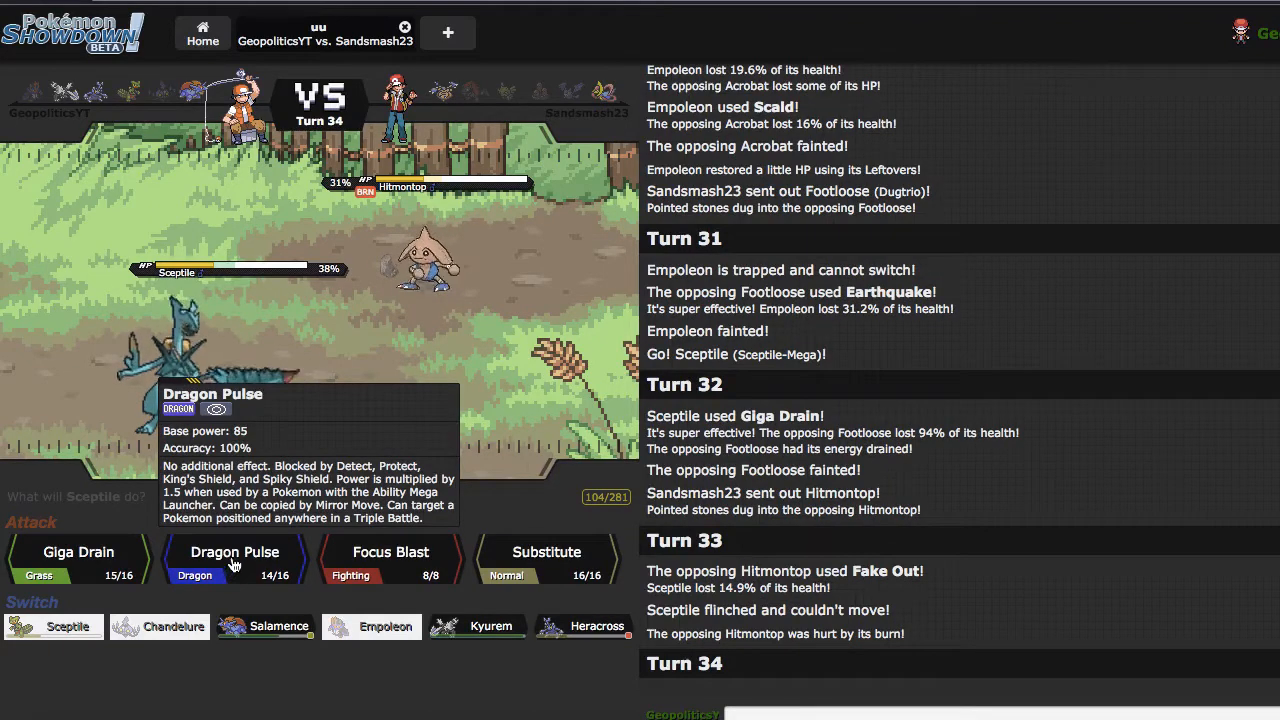
left_click(236, 552)
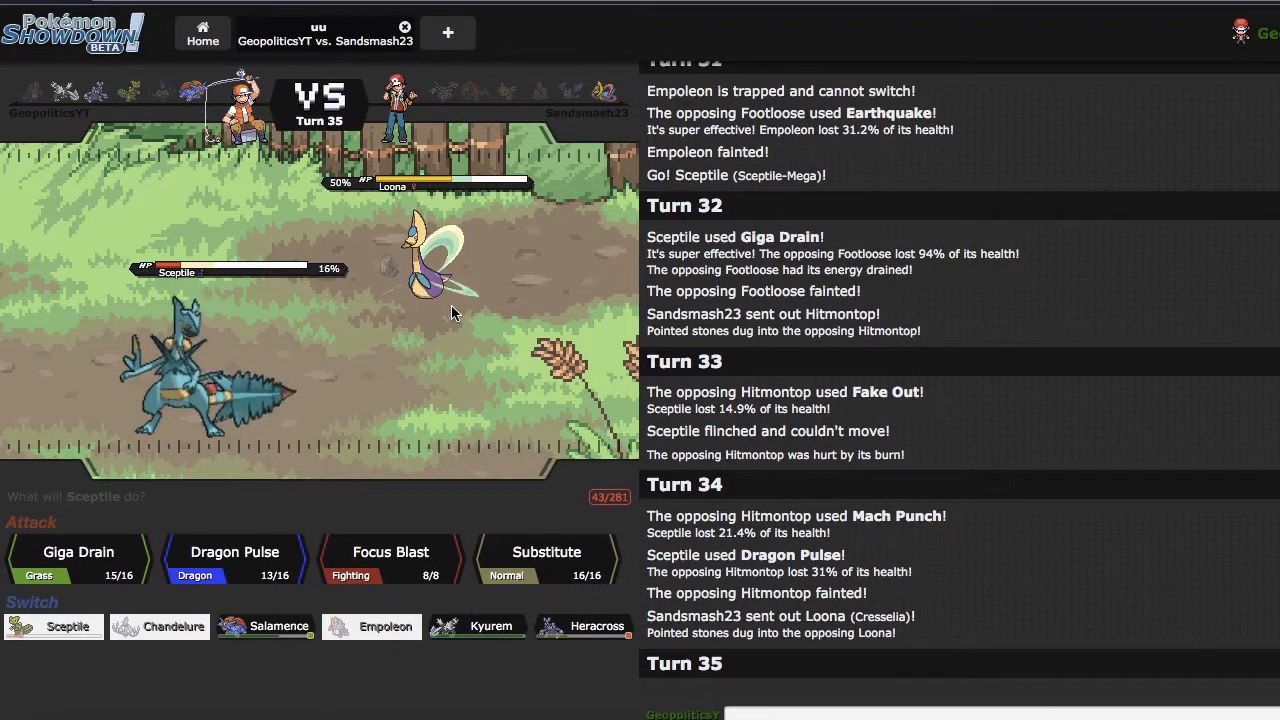
mouse_move(596, 624)
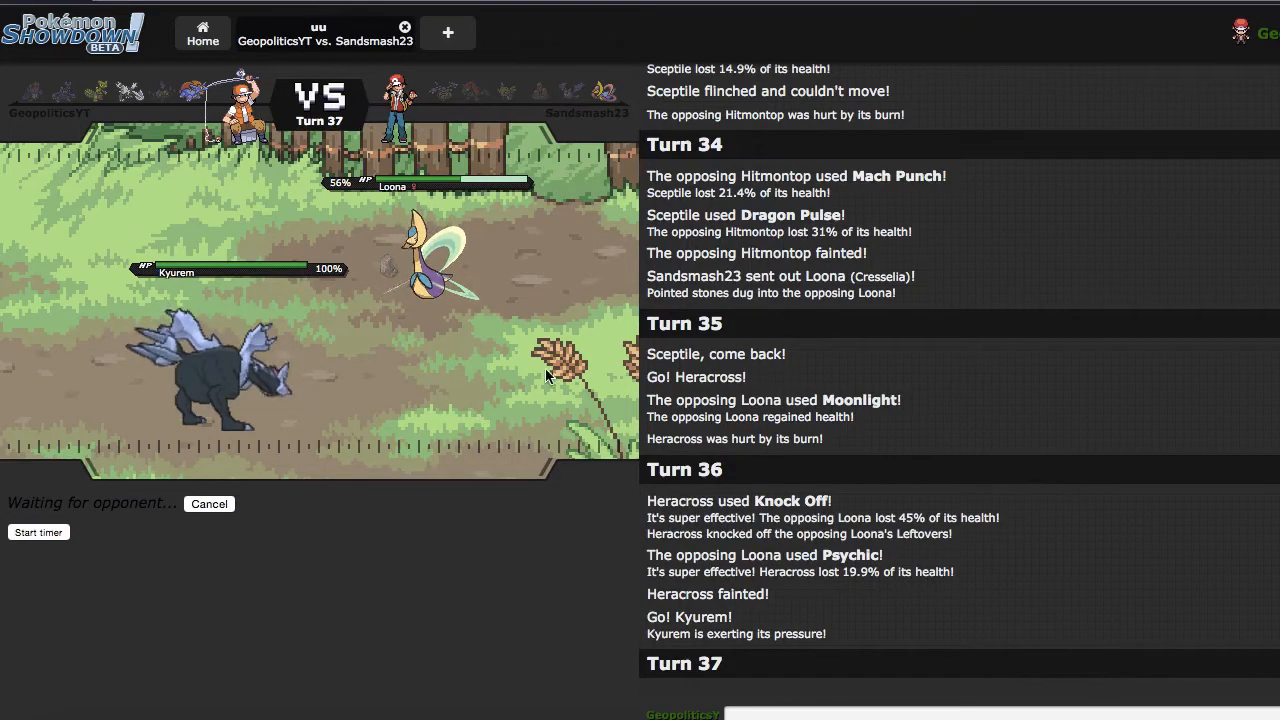
mouse_move(540, 624)
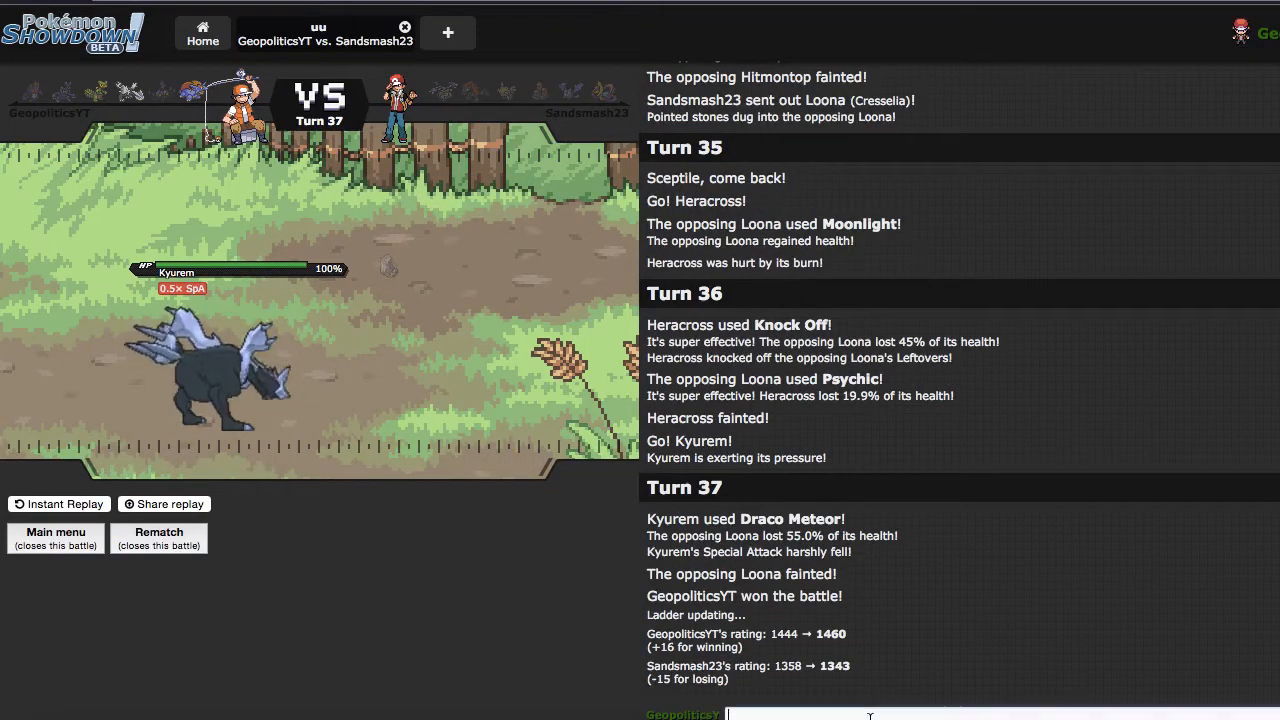
Send 'gg' in the battle chat after the win
type("gg")
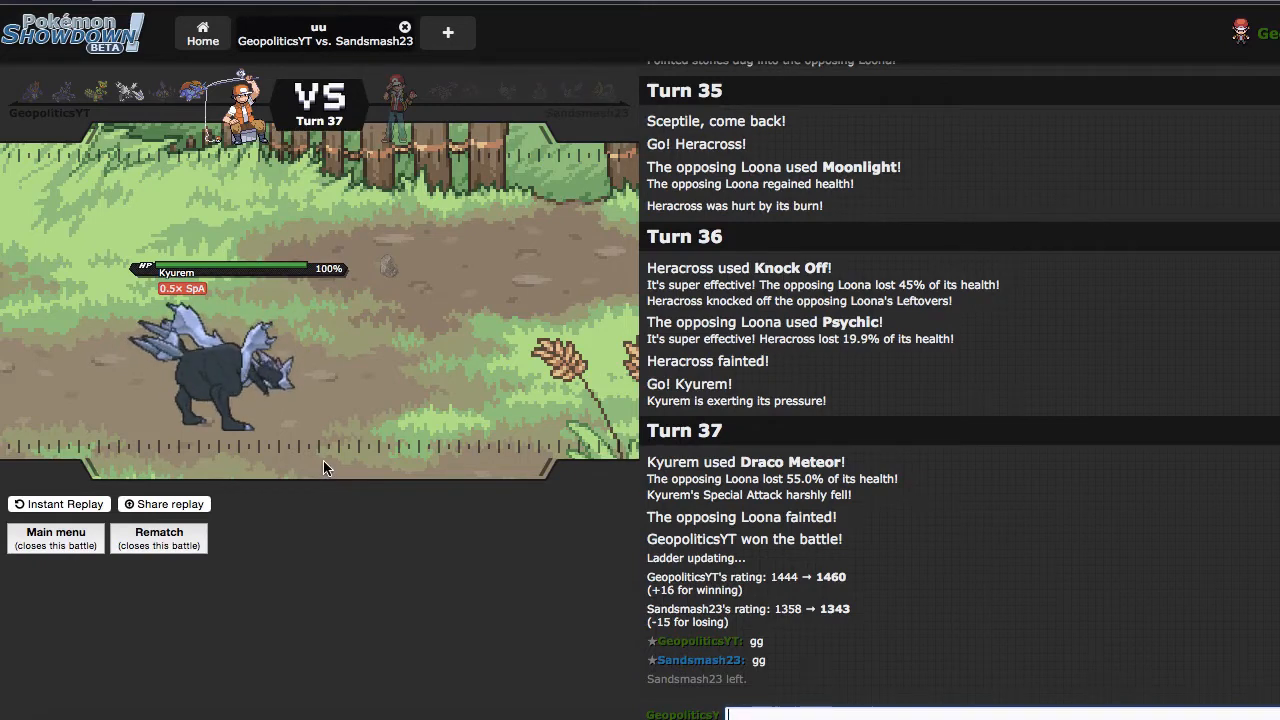
mouse_move(456, 356)
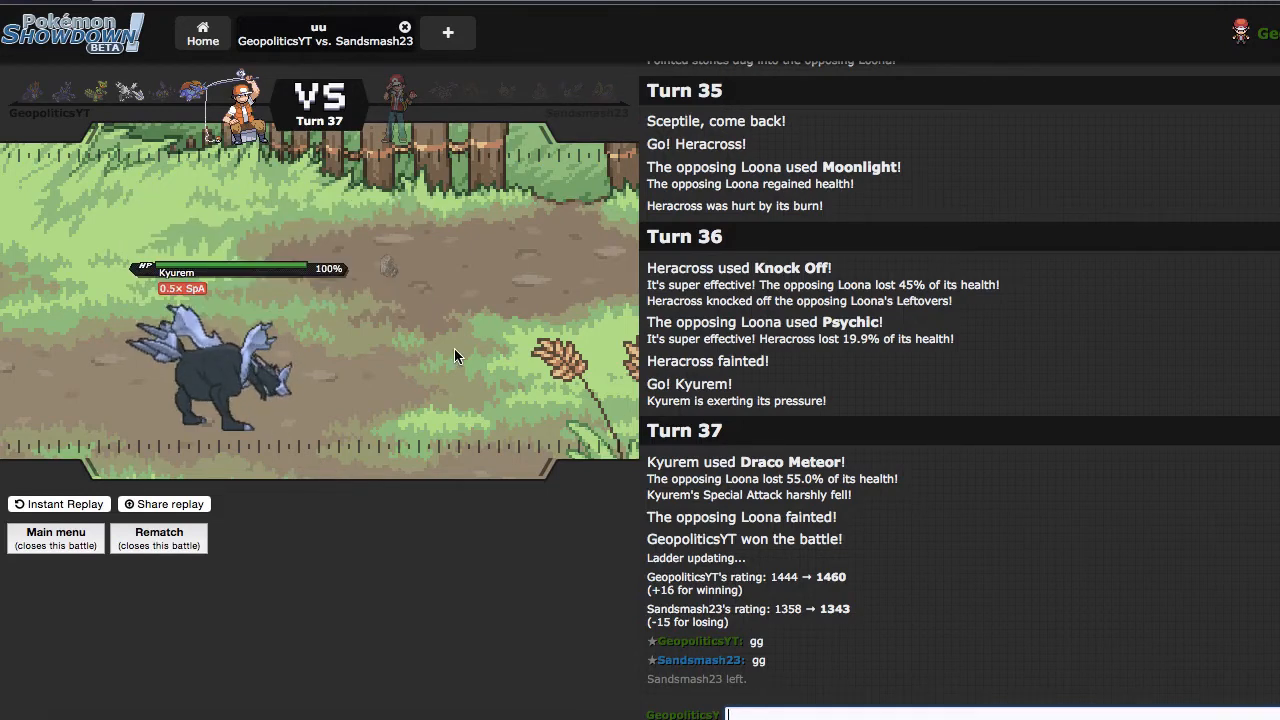